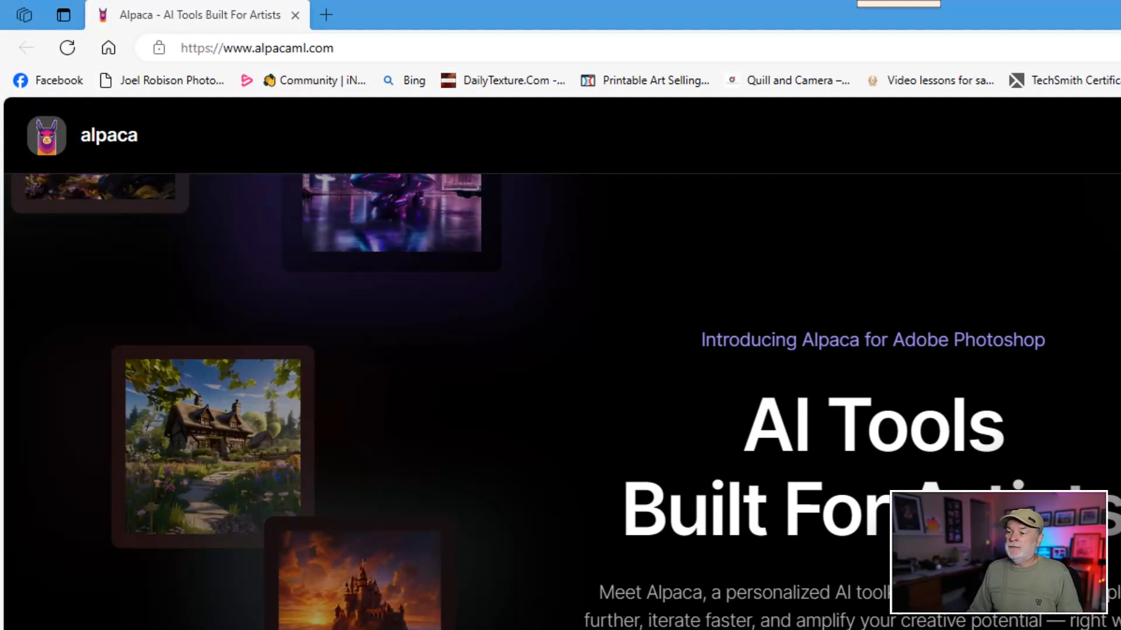
Scroll down the Alpaca homepage to the tools showcase with the treasure chest Sketch example
scroll("down", 3)
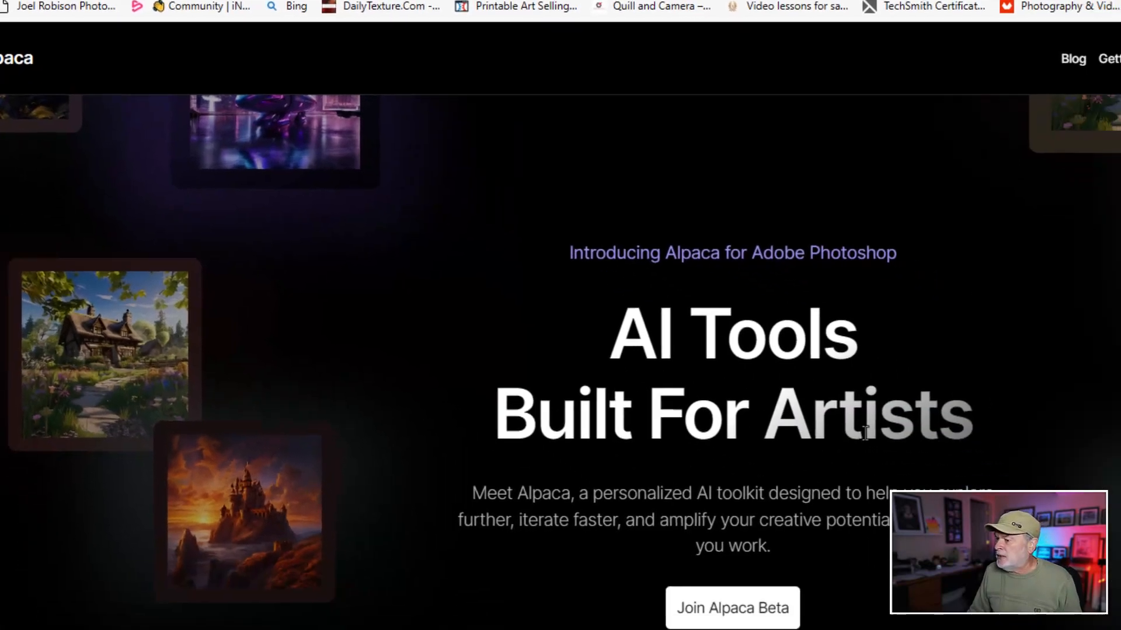
scroll("down", 3)
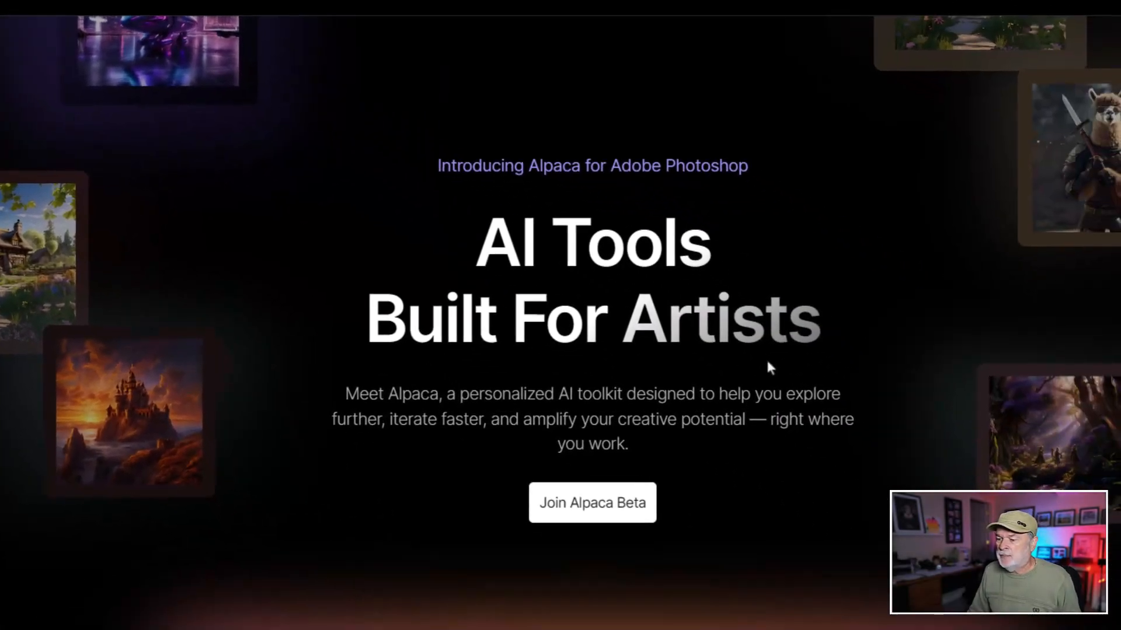
mouse_move(592, 502)
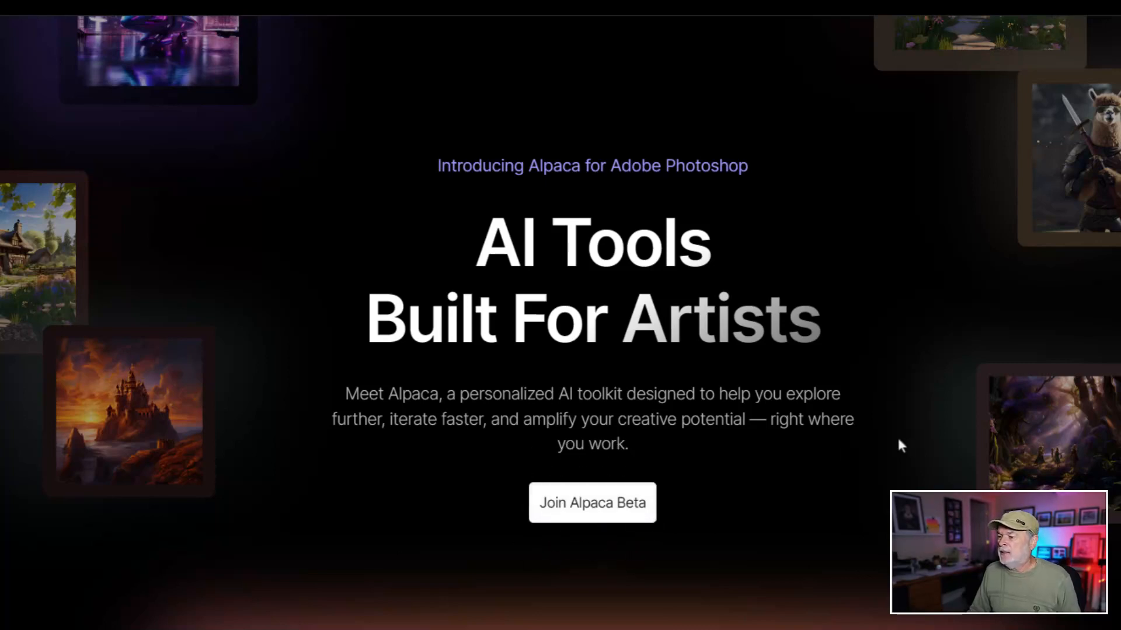
mouse_move(896, 446)
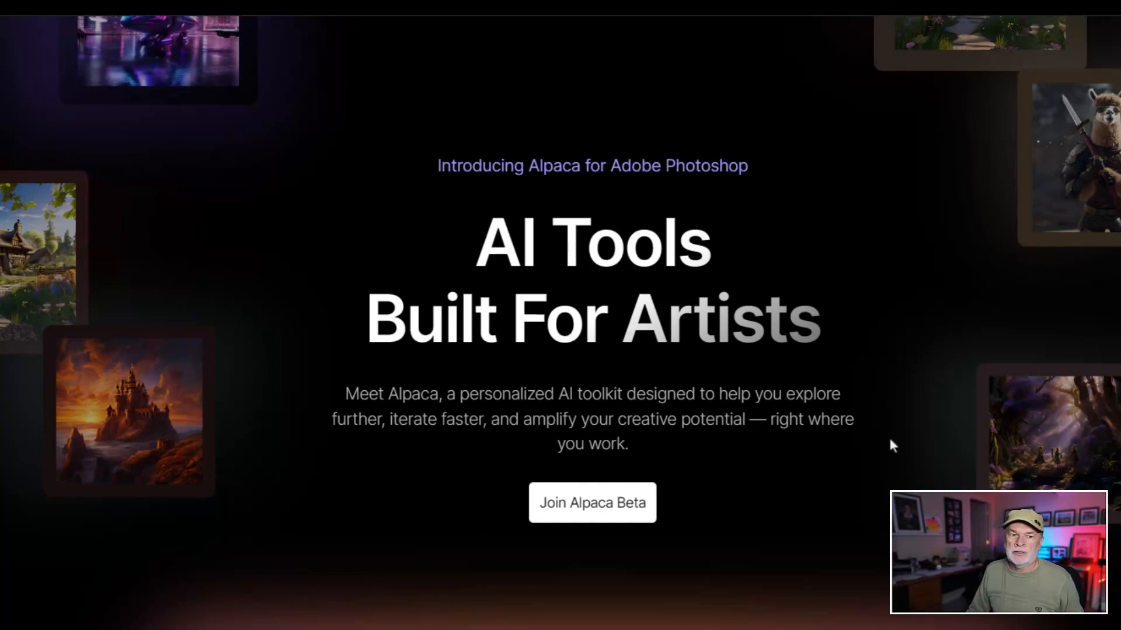
scroll("down", 3)
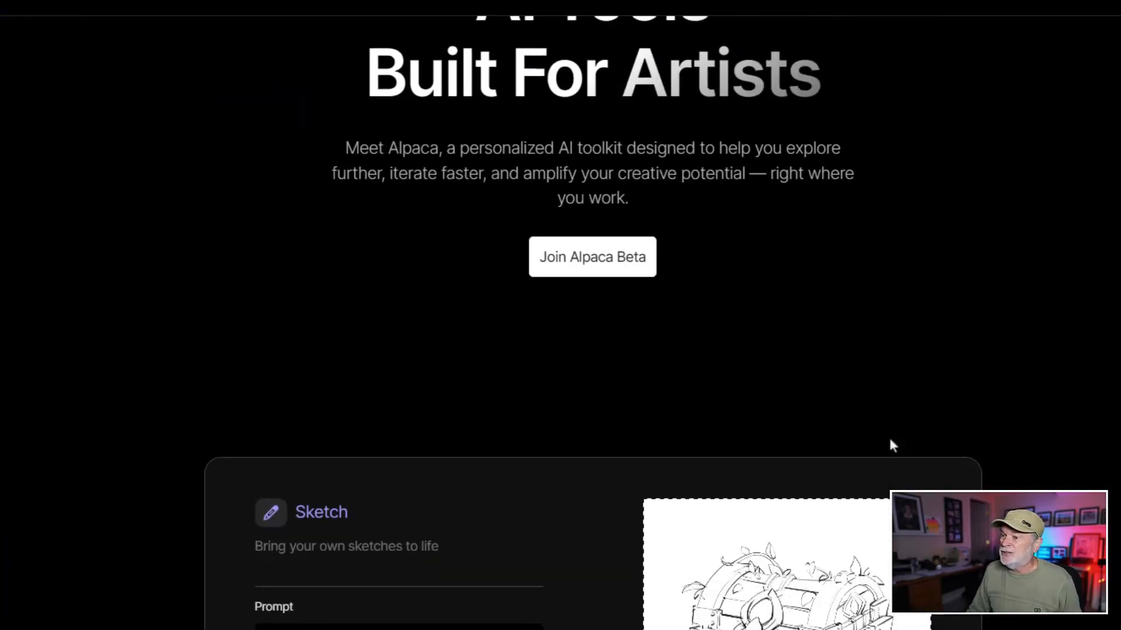
scroll("down", 3)
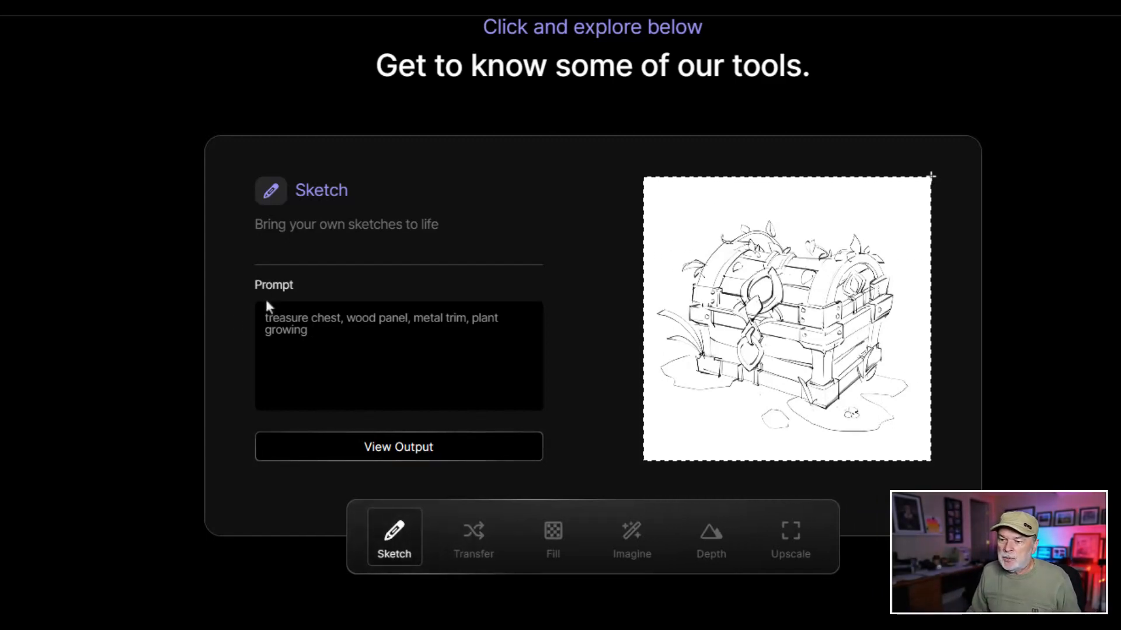
Generate the Sketch output and browse the golden treasure chest variations
left_click(323, 330)
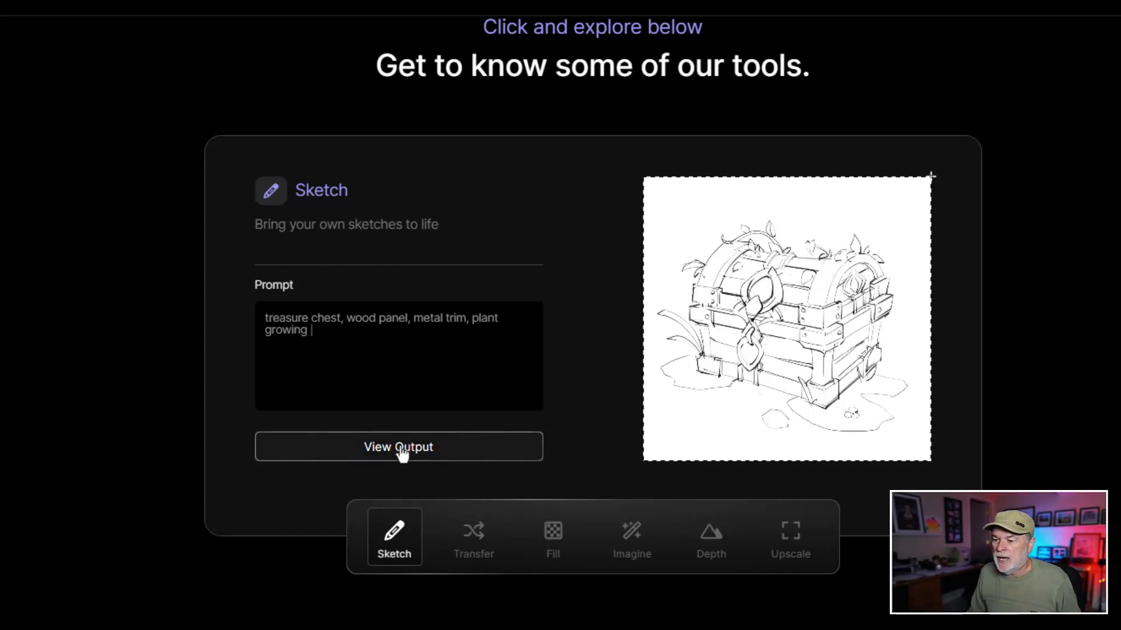
left_click(398, 447)
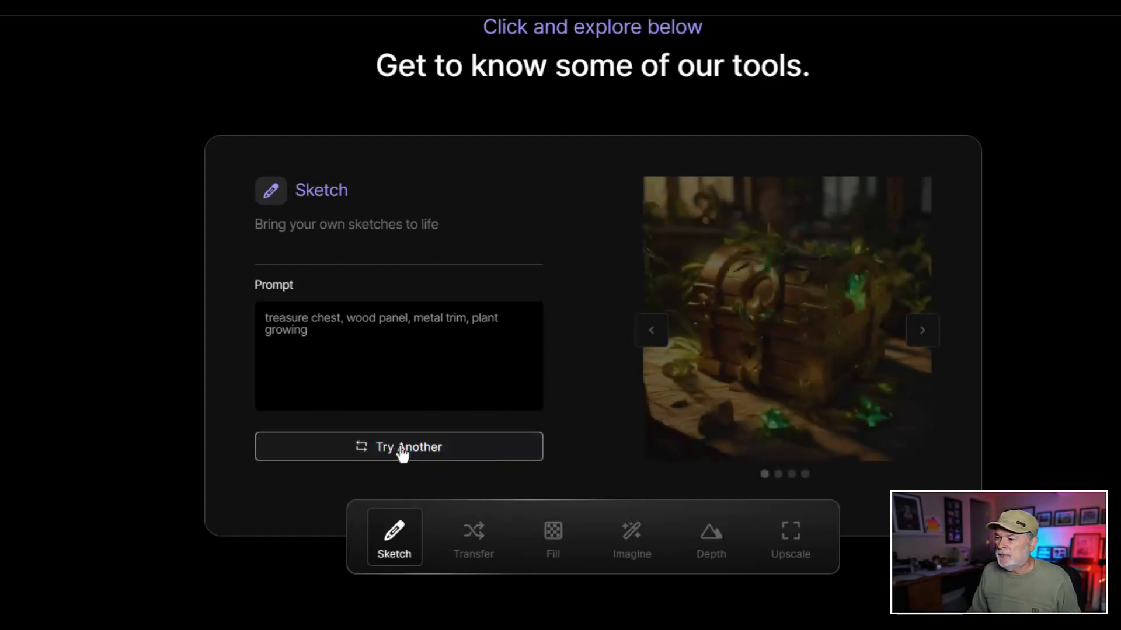
left_click(399, 447)
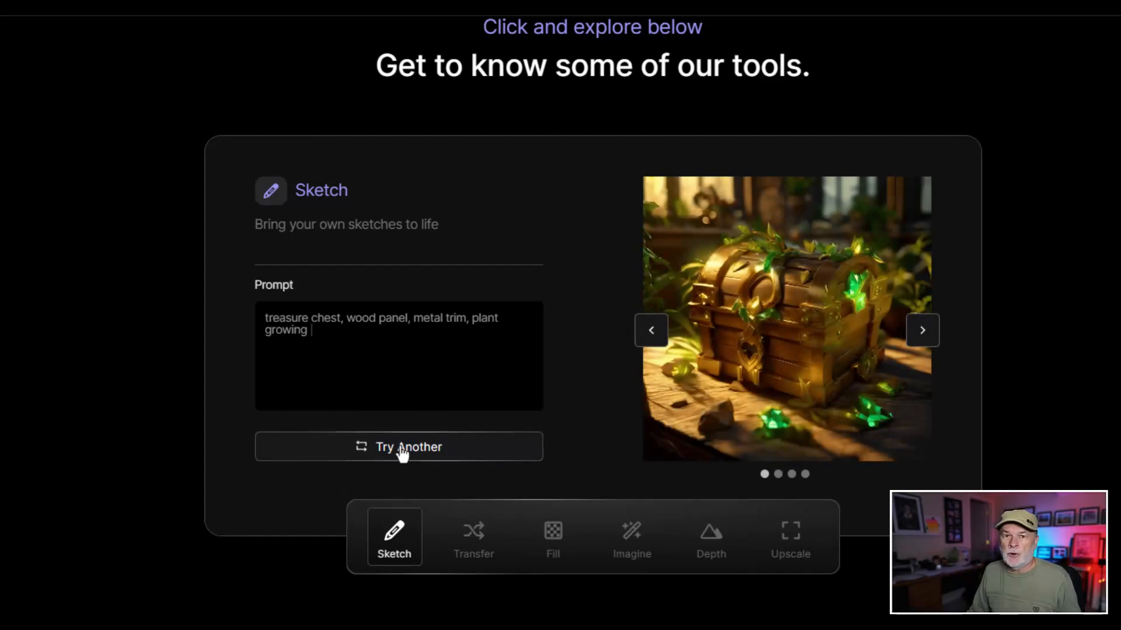
left_click(922, 331)
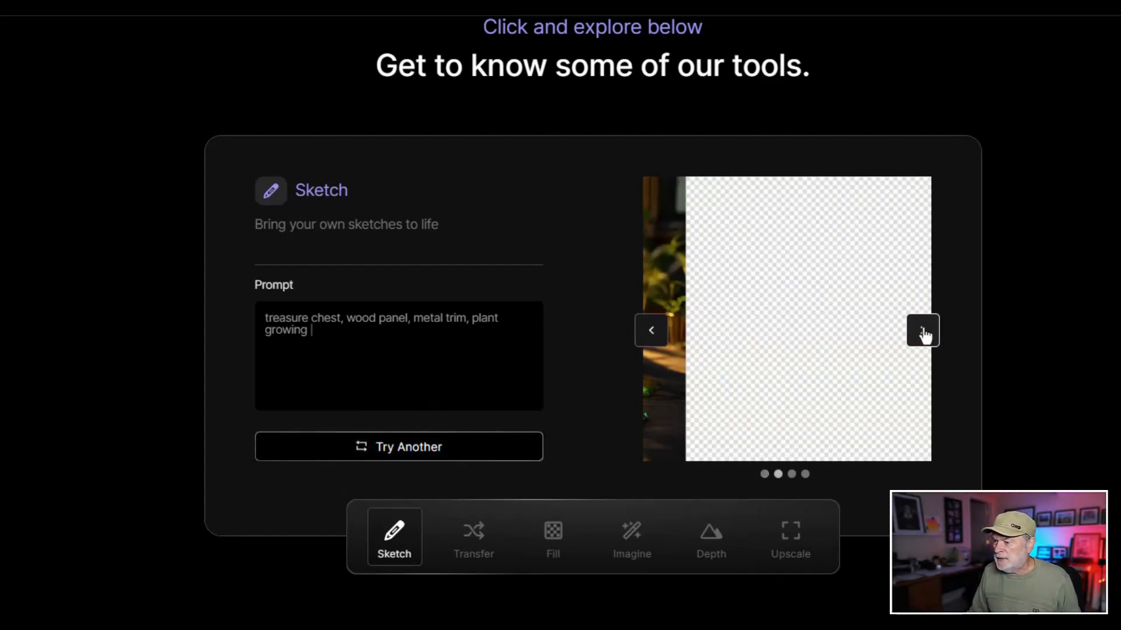
left_click(923, 330)
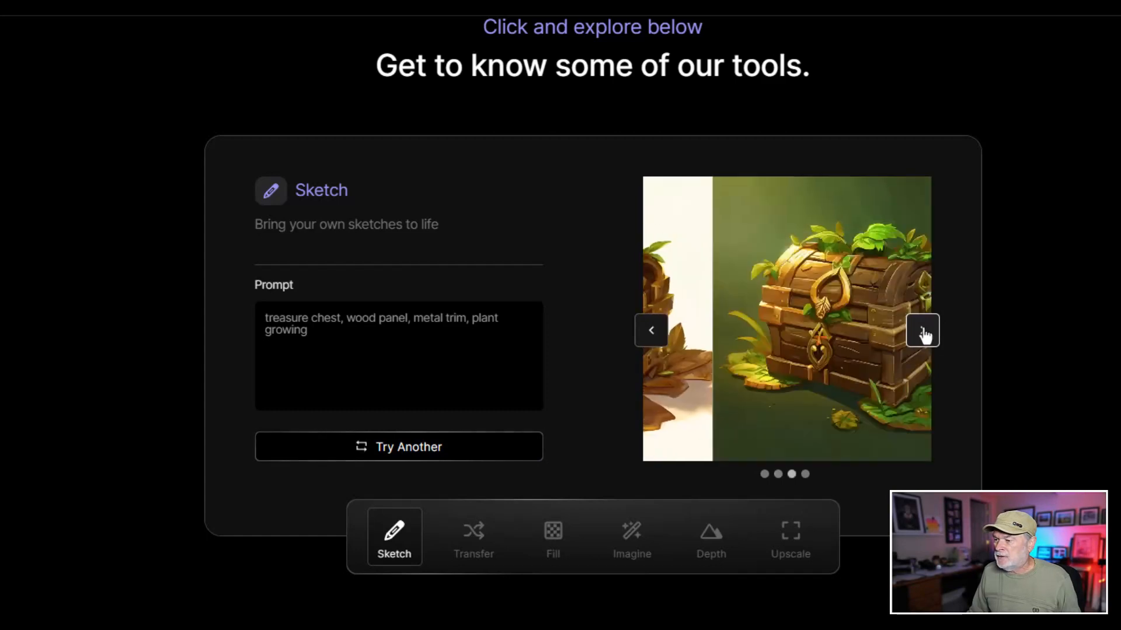
left_click(922, 329)
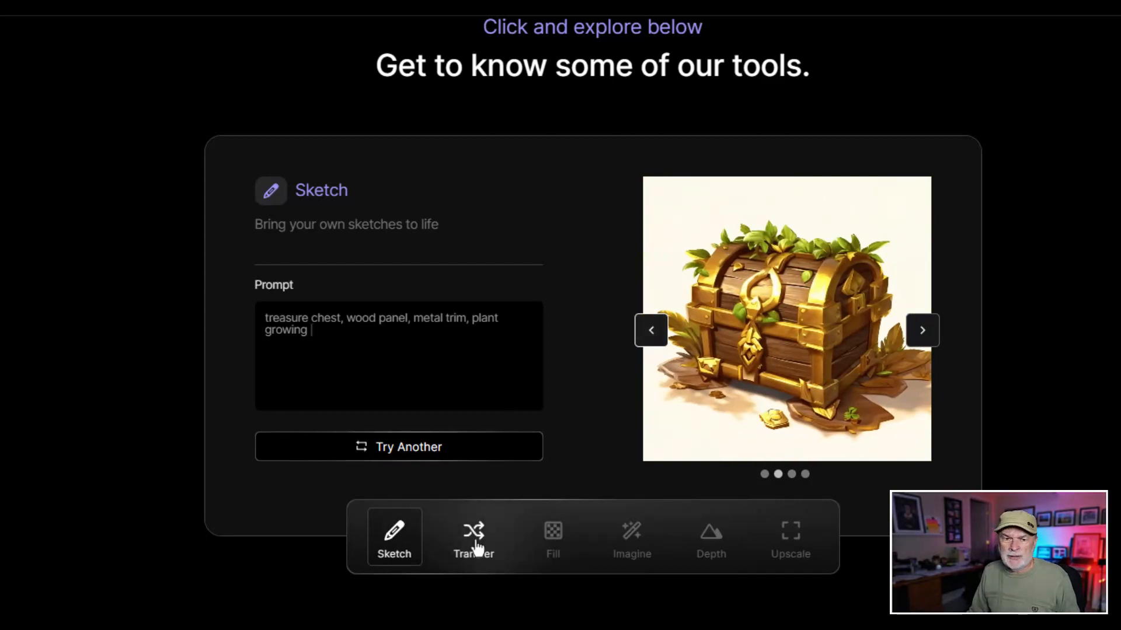
Run the Fill example with prompt 'the jungle, overgrown, night' and browse the extended monolith scenes
left_click(552, 536)
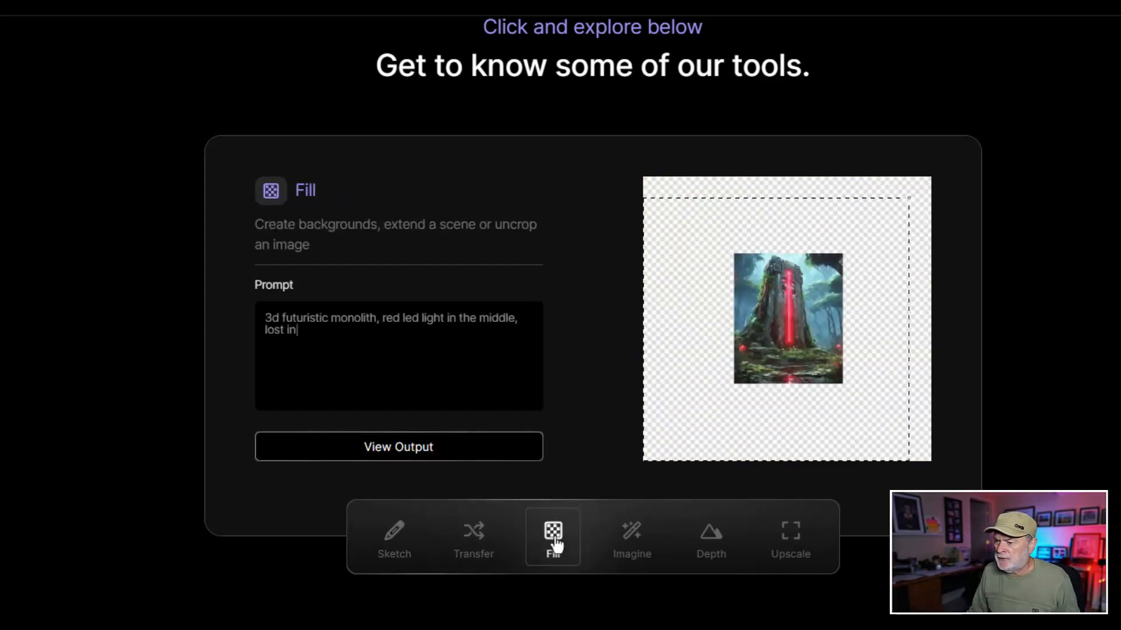
type("the jungle, overgrown, night")
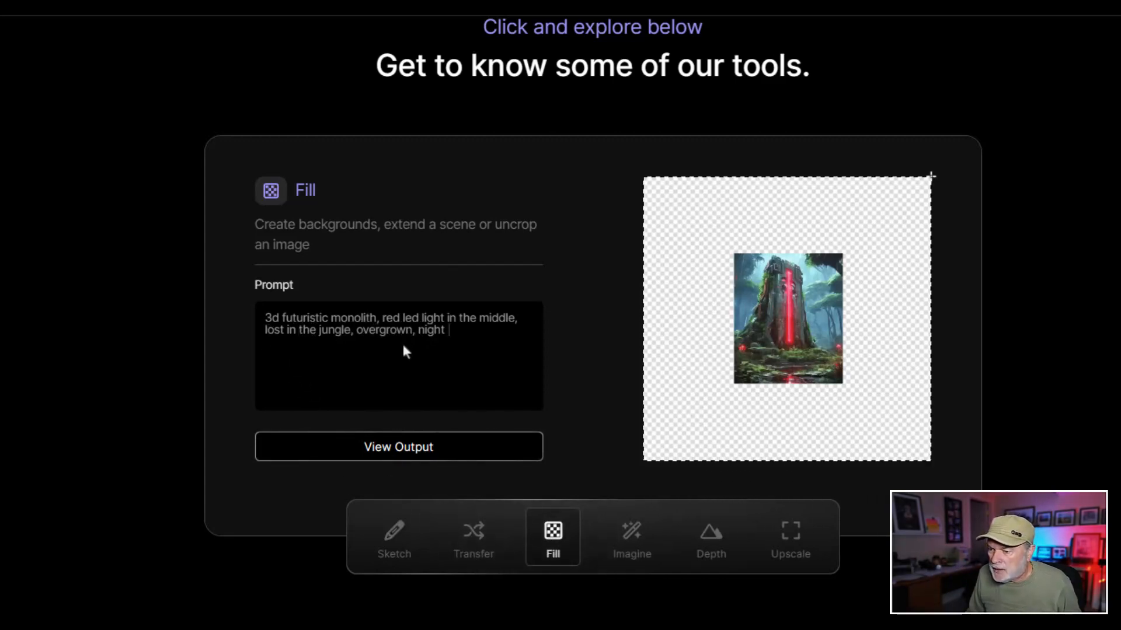
mouse_move(299, 366)
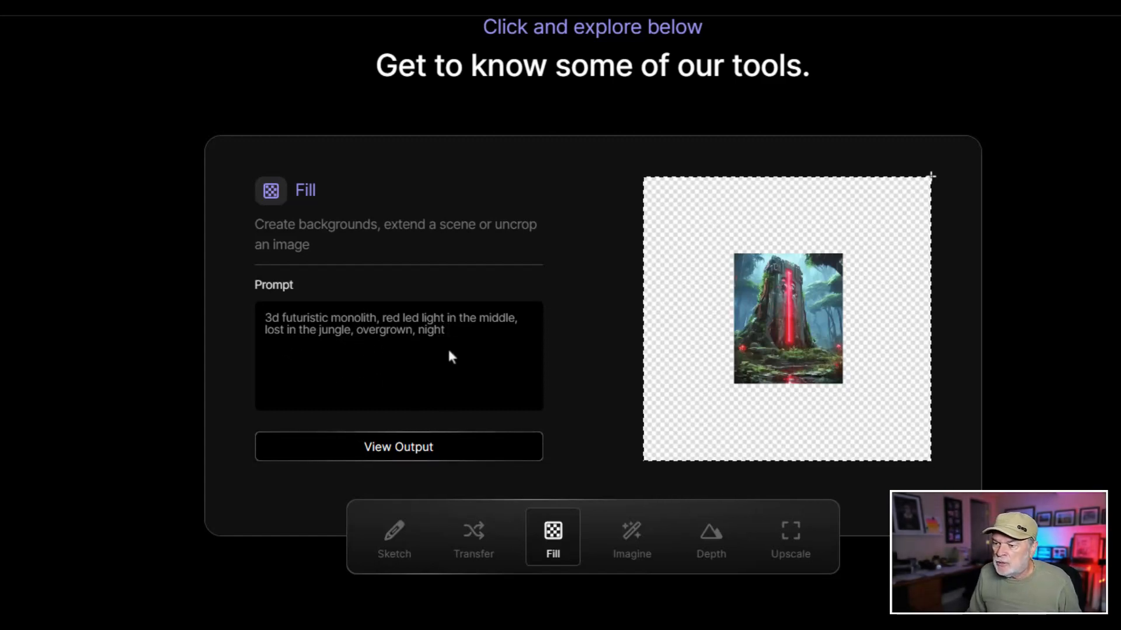
left_click(398, 447)
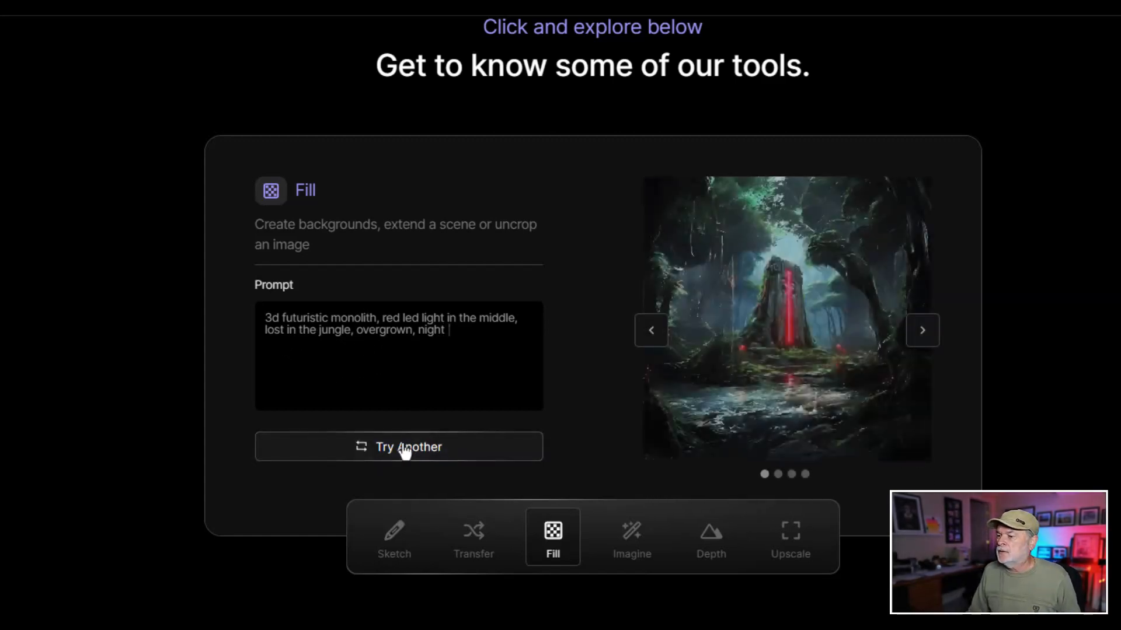
left_click(922, 329)
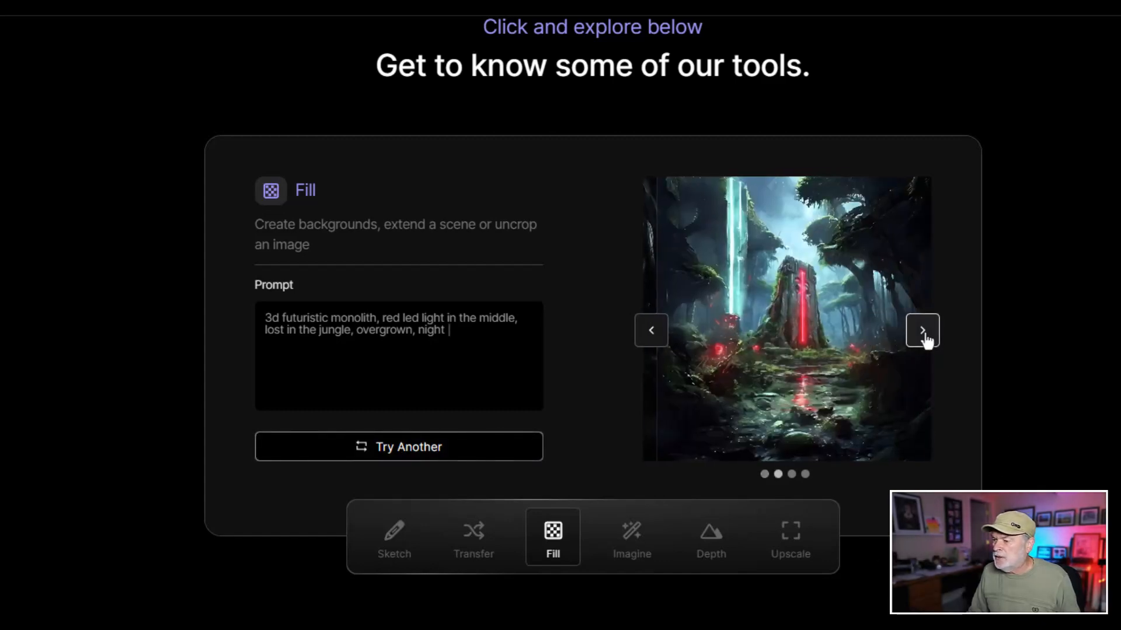
left_click(923, 331)
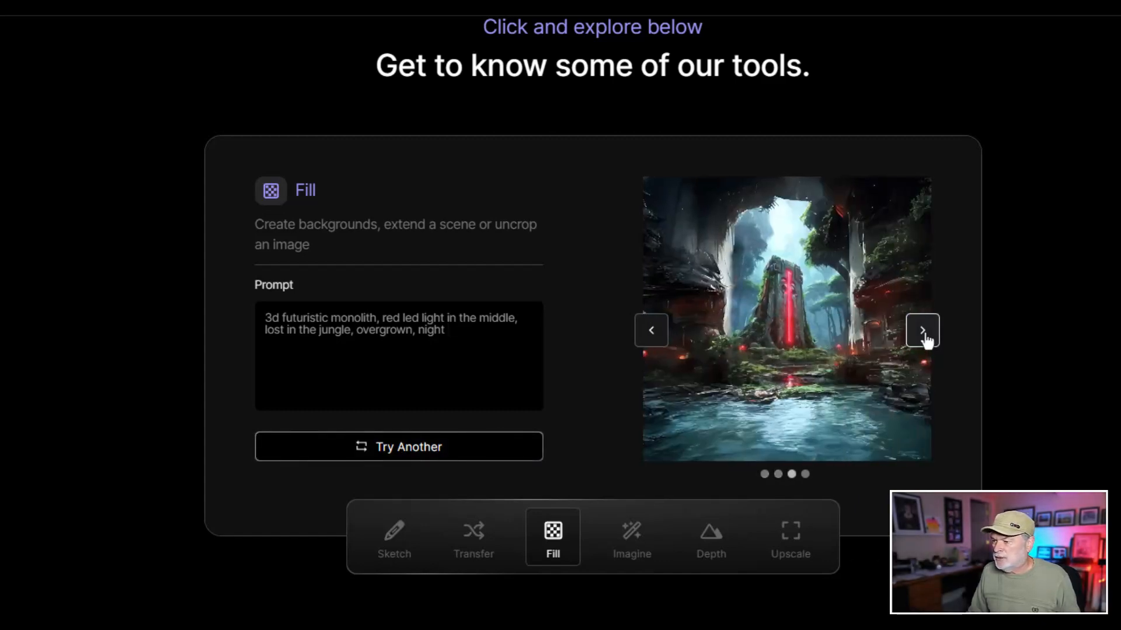
left_click(922, 329)
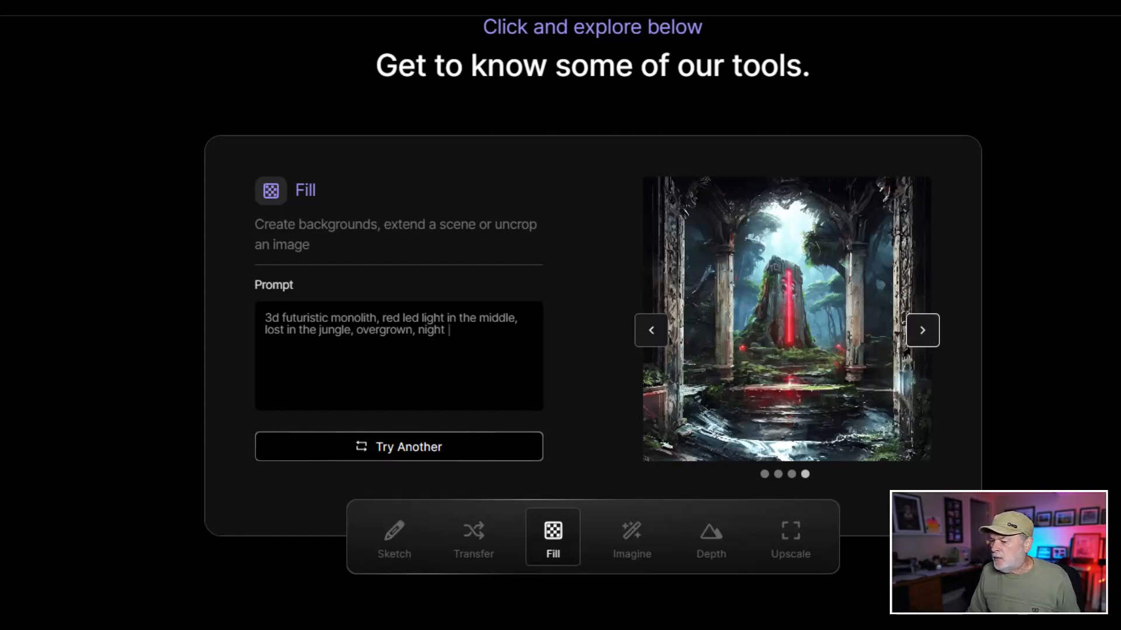
Run the Imagine example and browse the crimson-and-black cyberpunk soldier variations
left_click(631, 536)
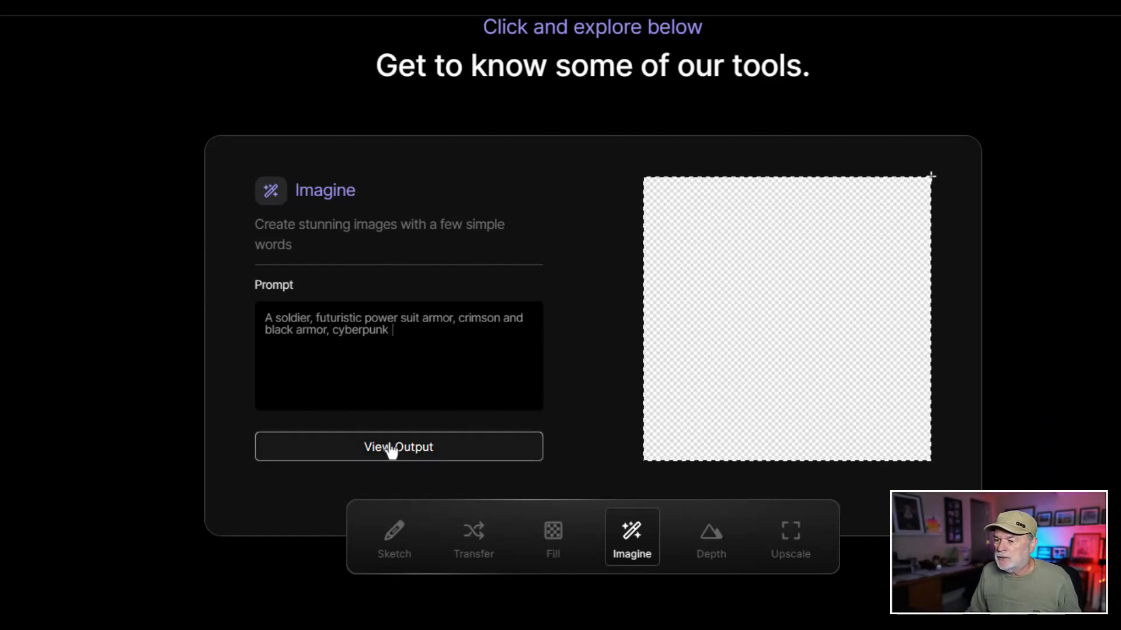
left_click(398, 447)
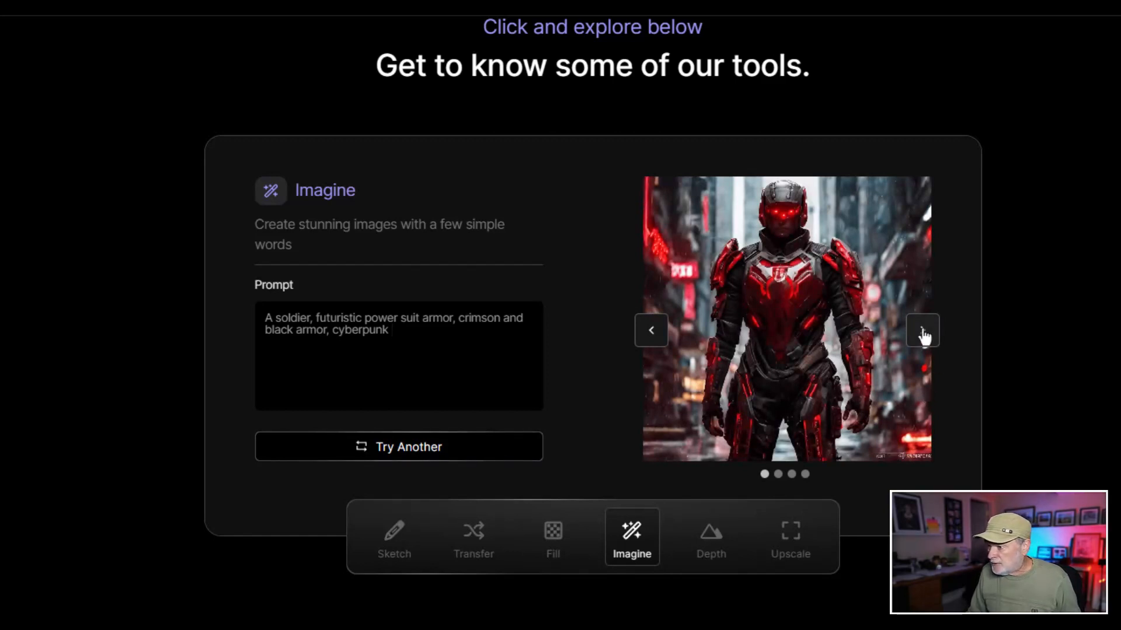
left_click(922, 330)
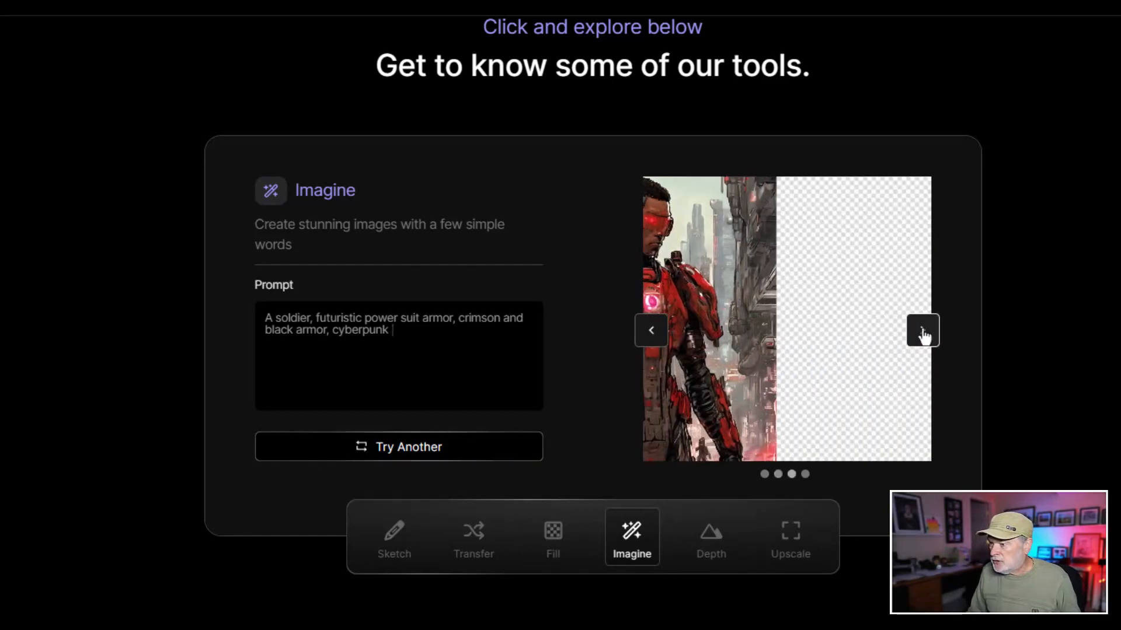
left_click(922, 331)
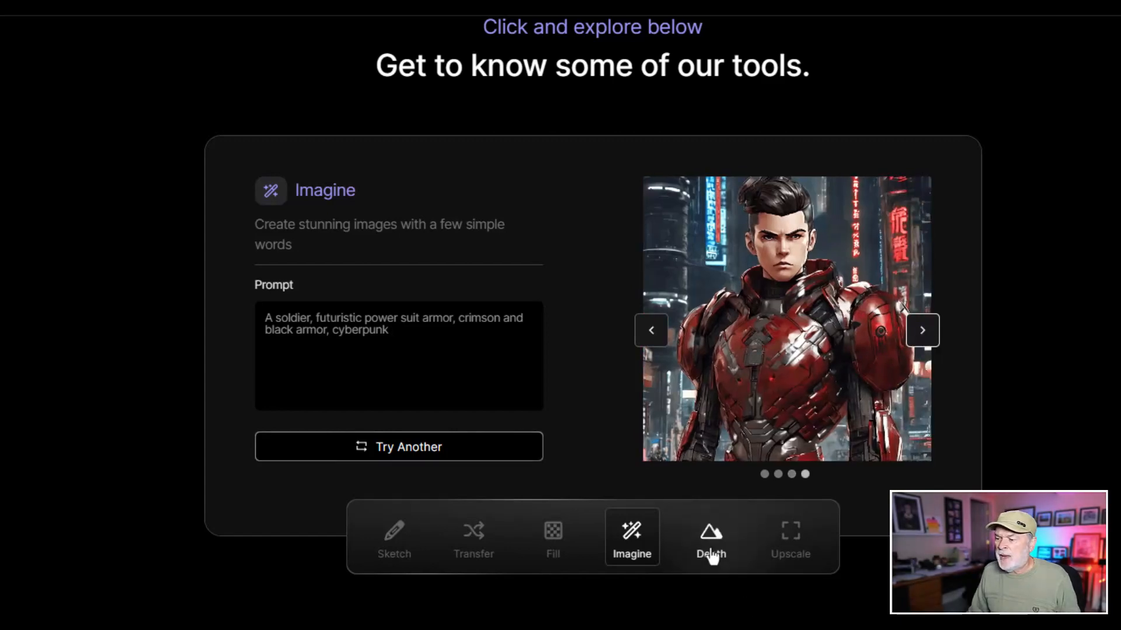
Run the Upscale example on the tiny armoured knight and try another result
left_click(791, 537)
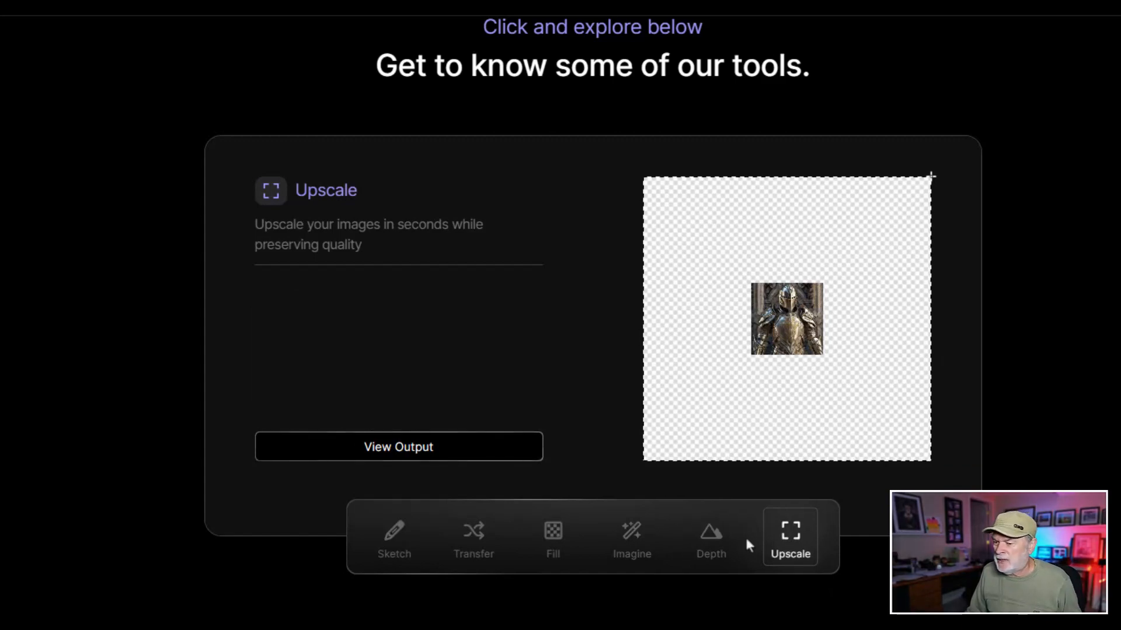
left_click(398, 447)
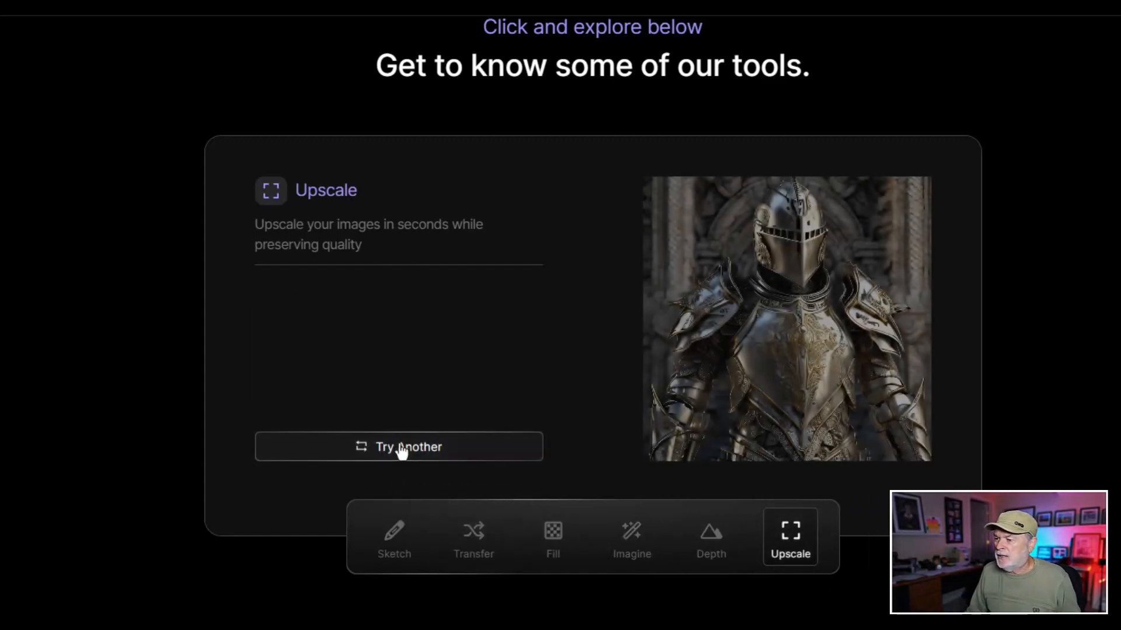
left_click(399, 447)
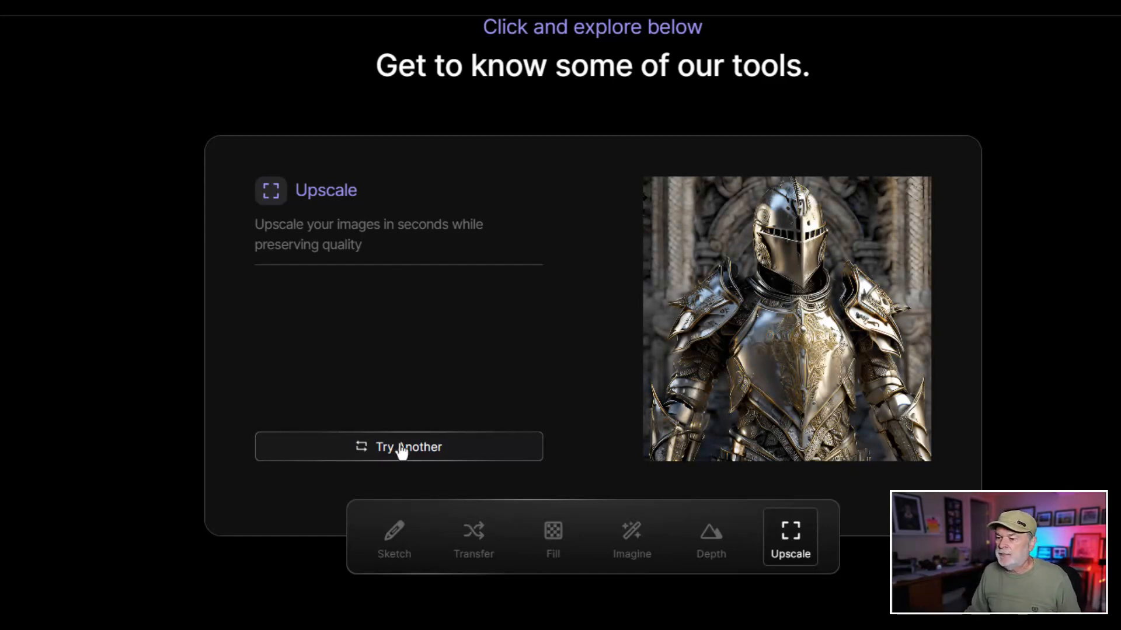
left_click(393, 536)
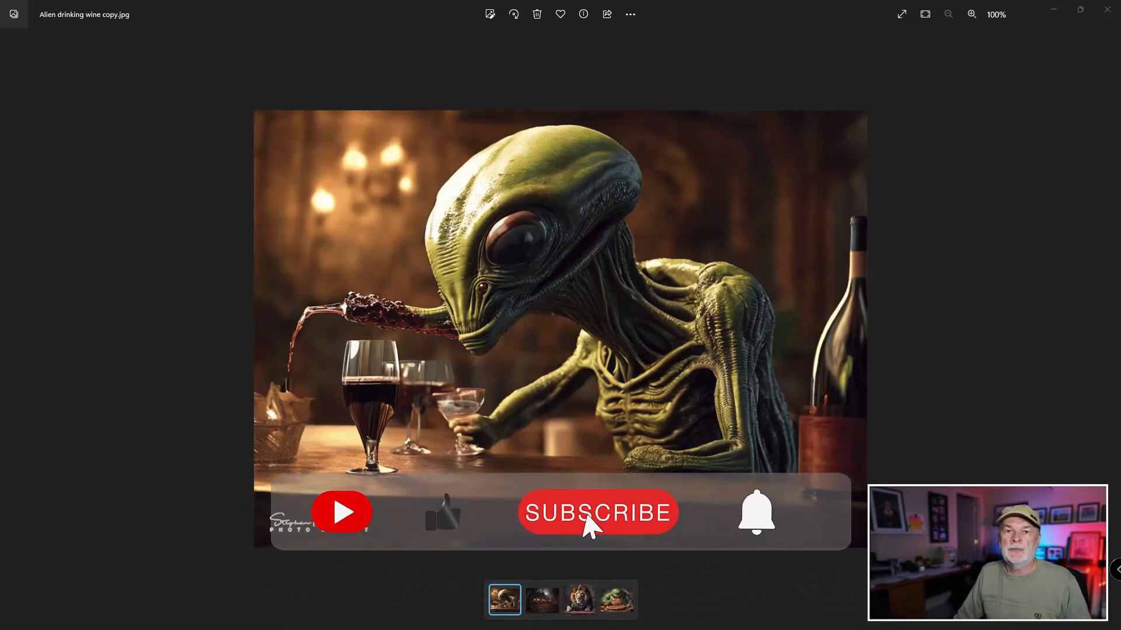
Browse the example images from the alien with wine through the Halloween house to the lion
left_click(598, 512)
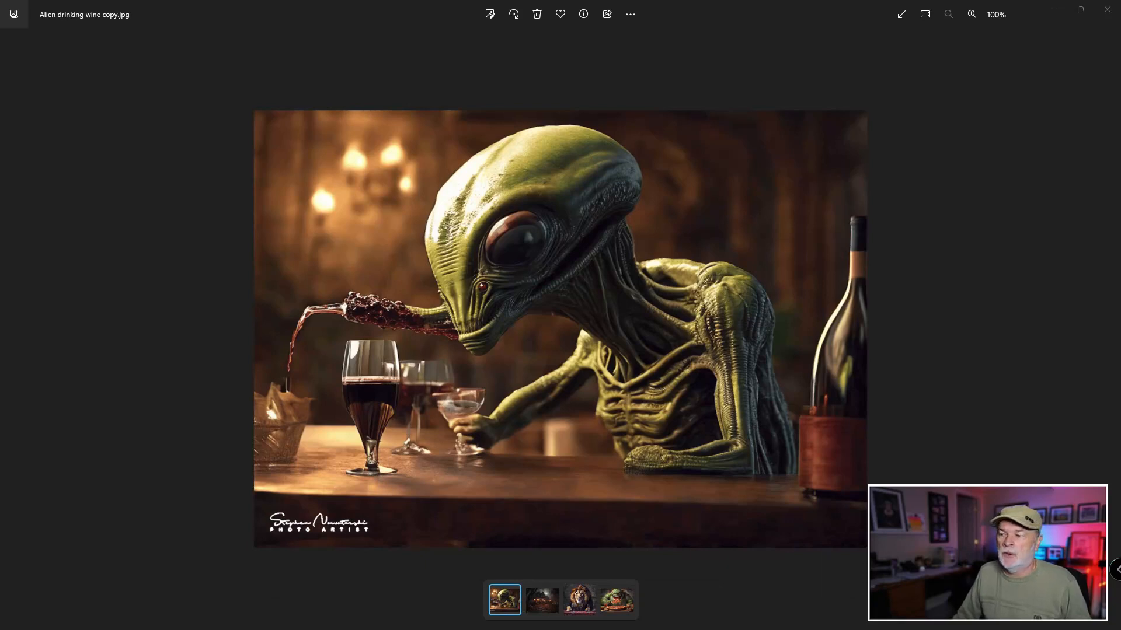
mouse_move(1000, 313)
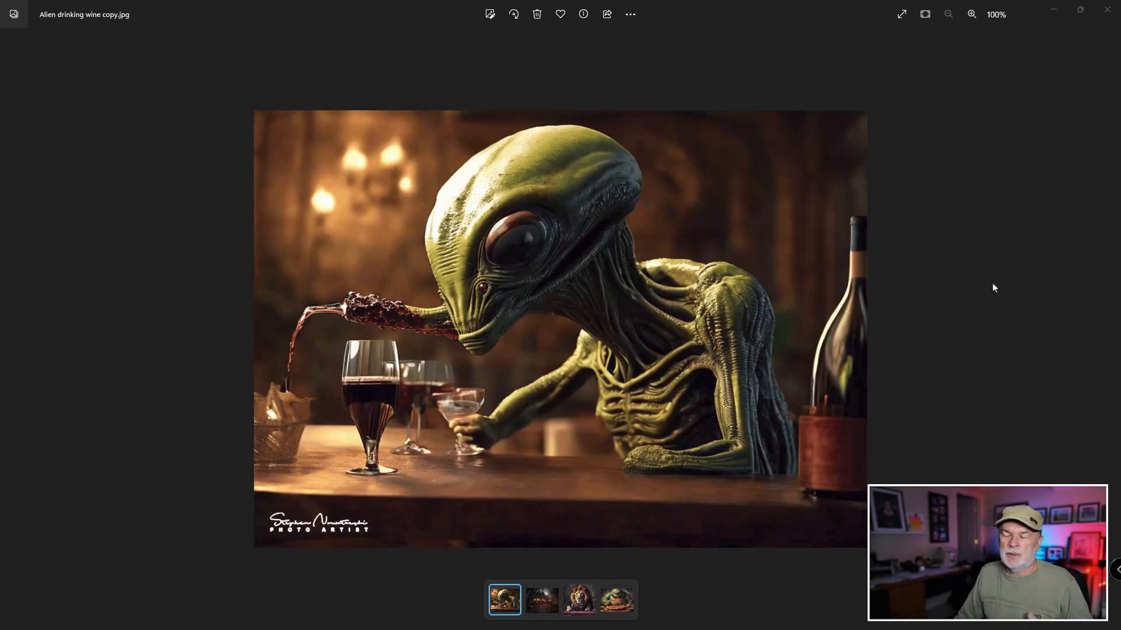
mouse_move(1053, 352)
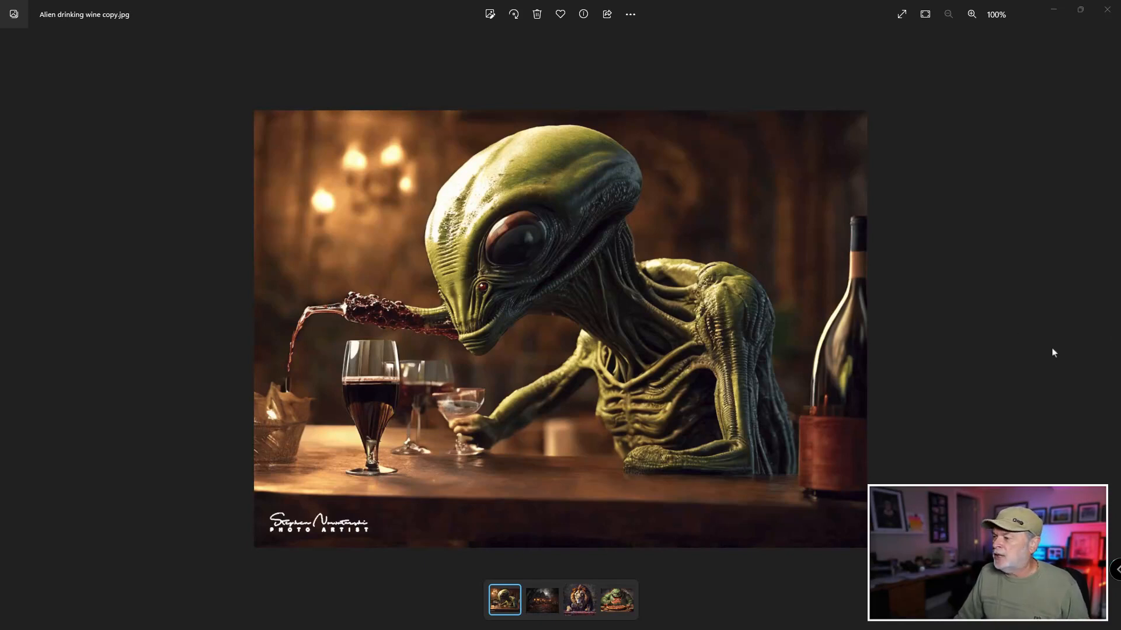
mouse_move(1110, 330)
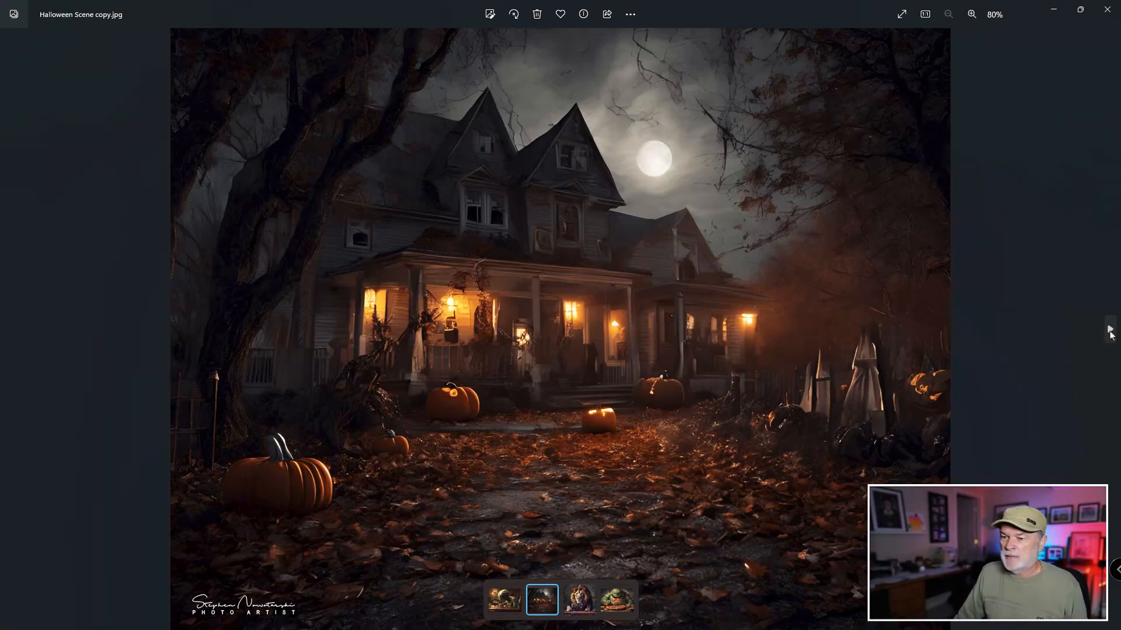
left_click(579, 598)
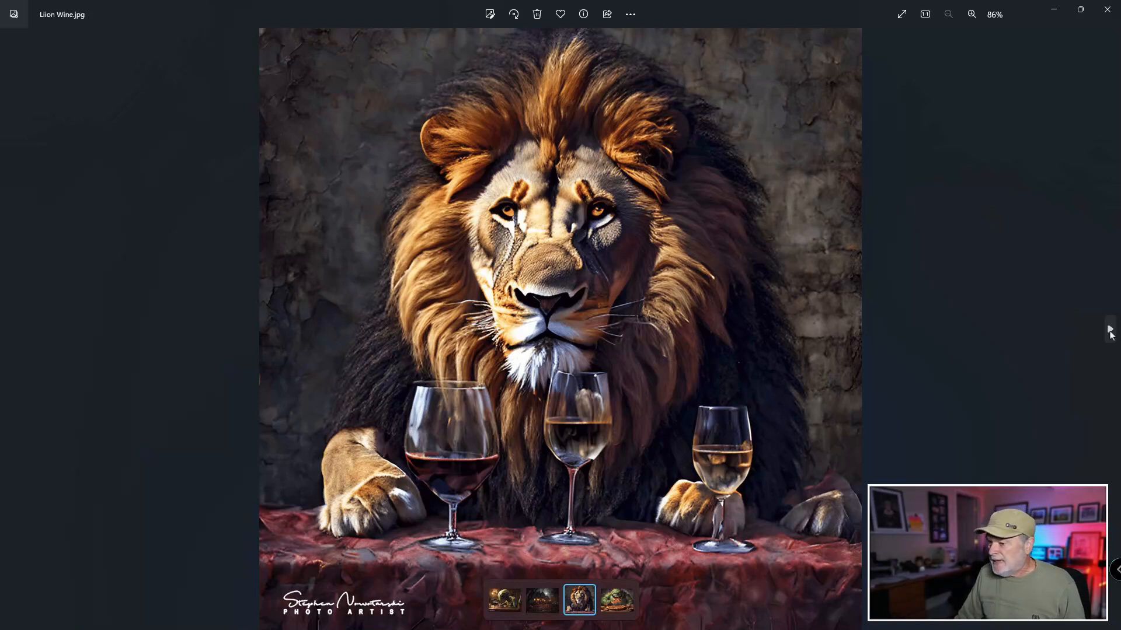
left_click(616, 599)
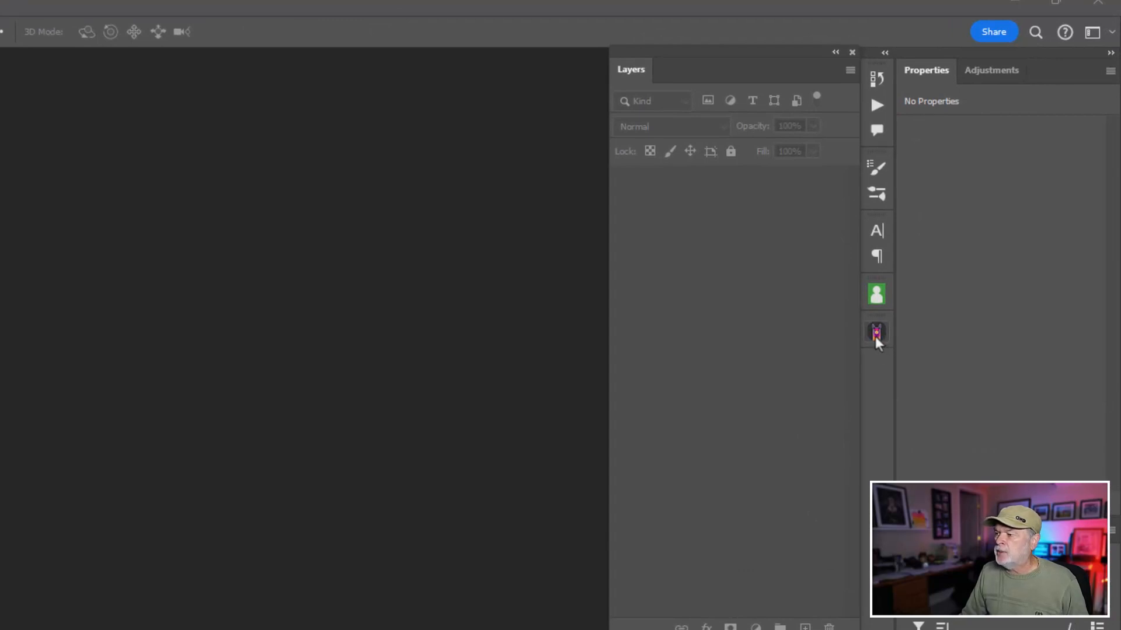
mouse_move(876, 331)
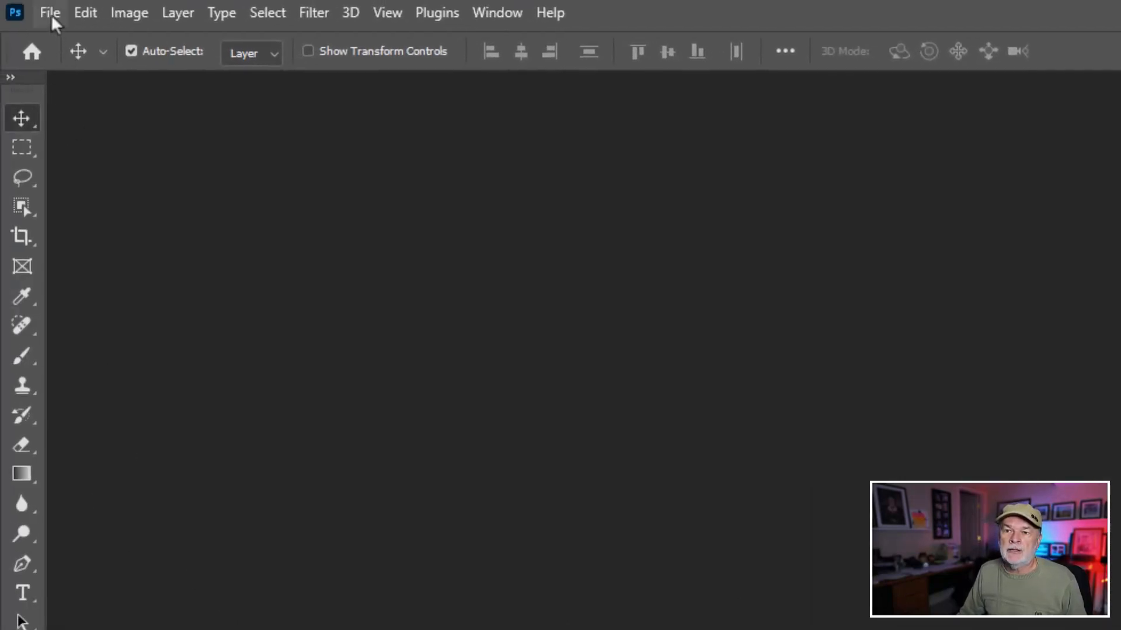
Create a new blank document from the Custom 7 x 5 in @ 150 ppi preset
left_click(49, 12)
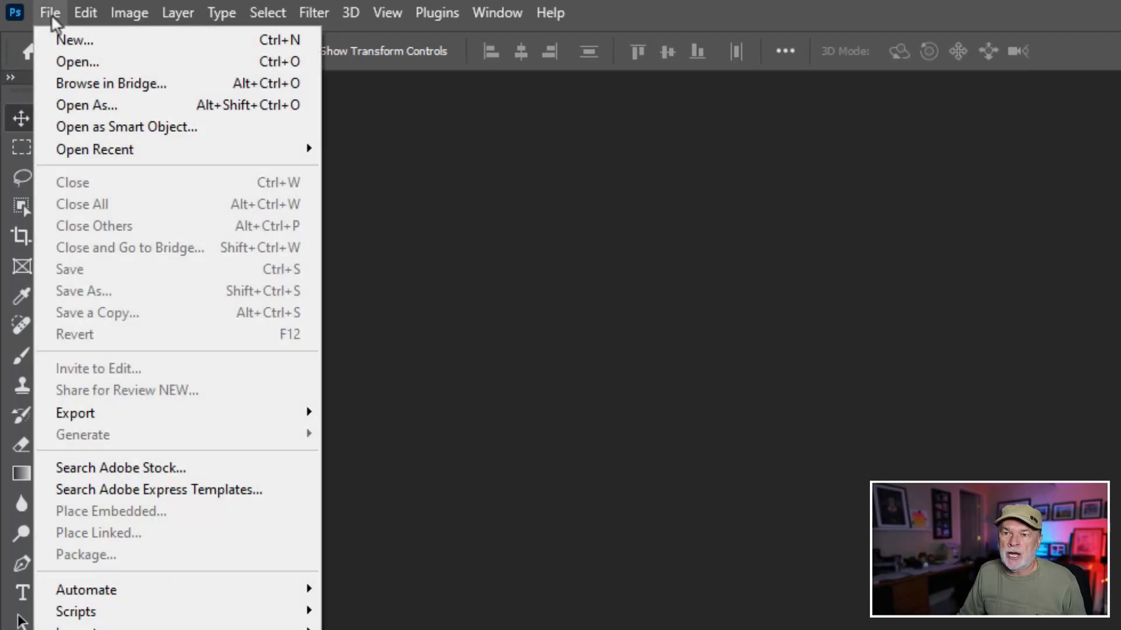
left_click(74, 39)
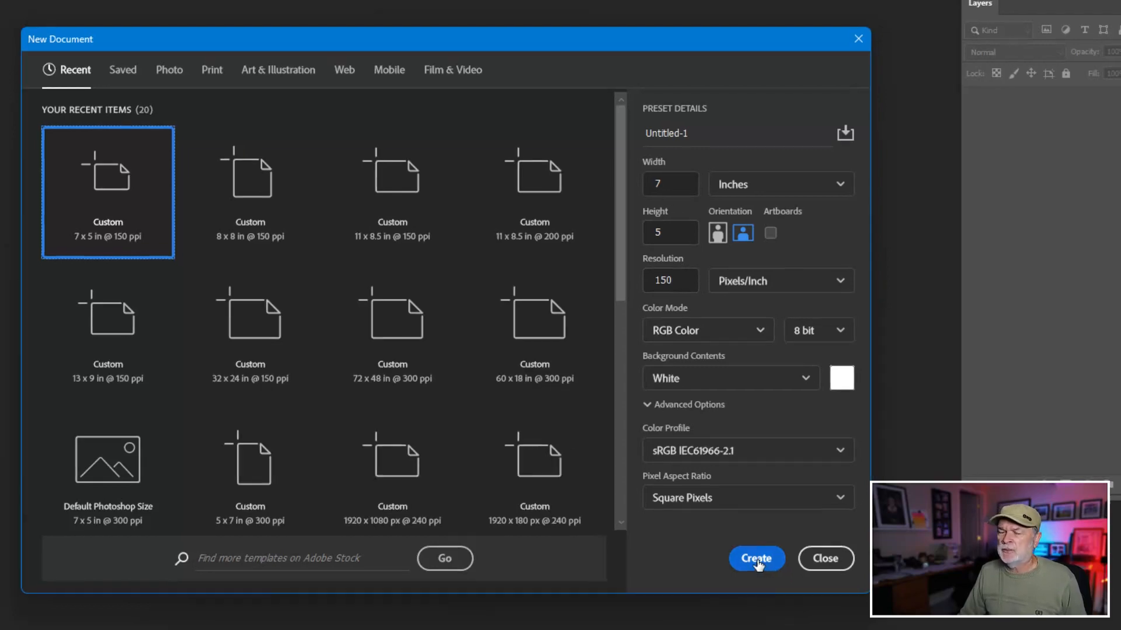
left_click(755, 558)
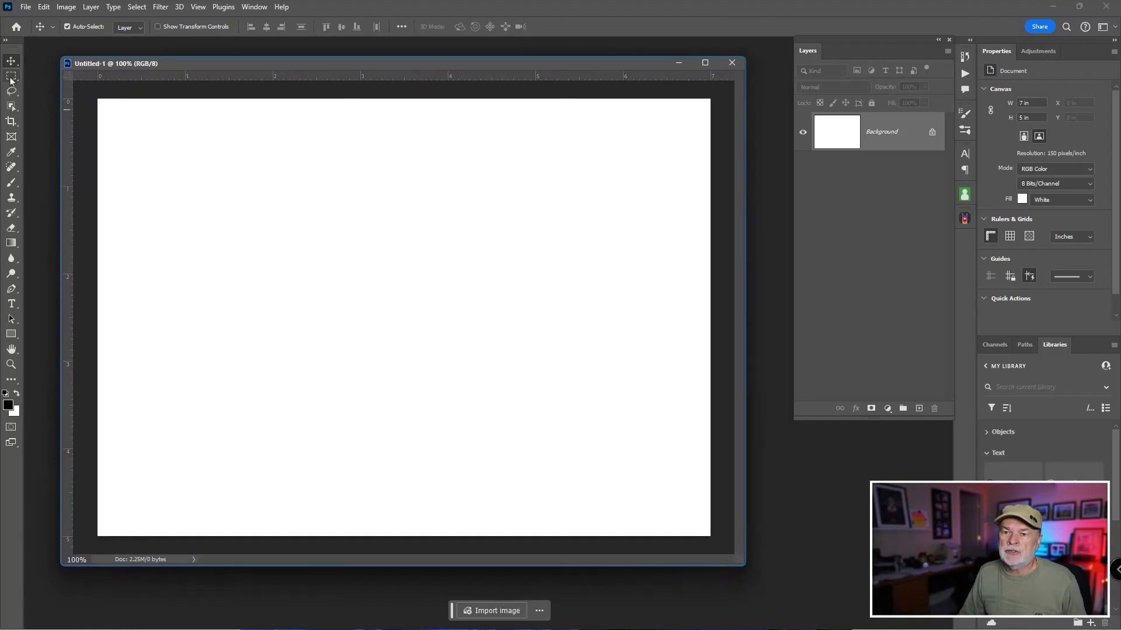
mouse_move(11, 77)
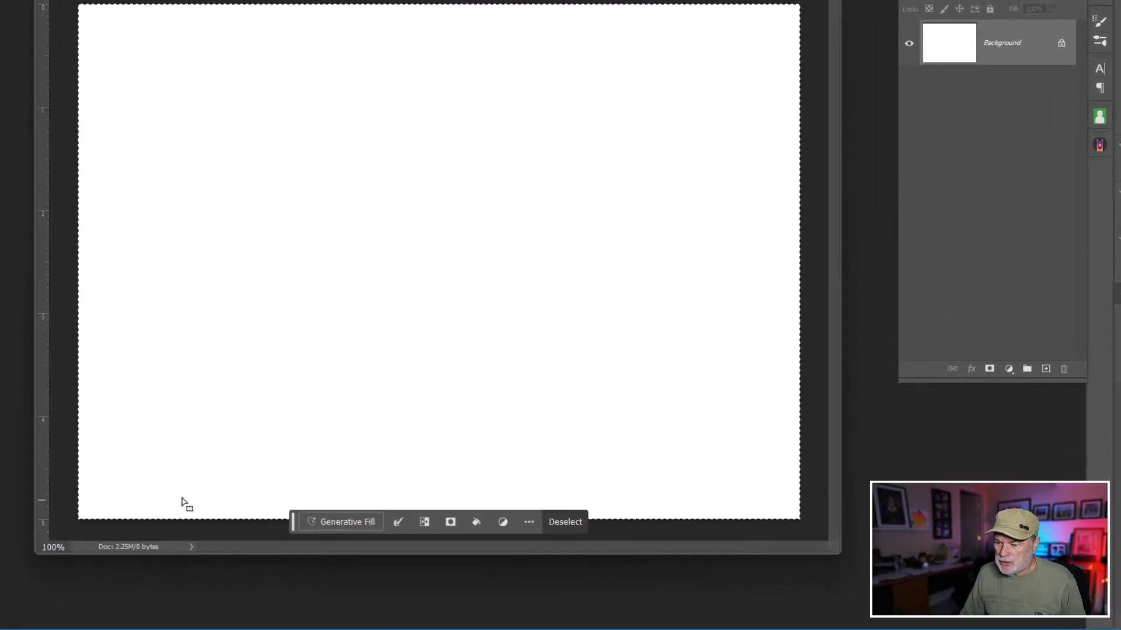
Generatively fill the whole canvas with 'detailed monster eating pizza'
left_click(347, 521)
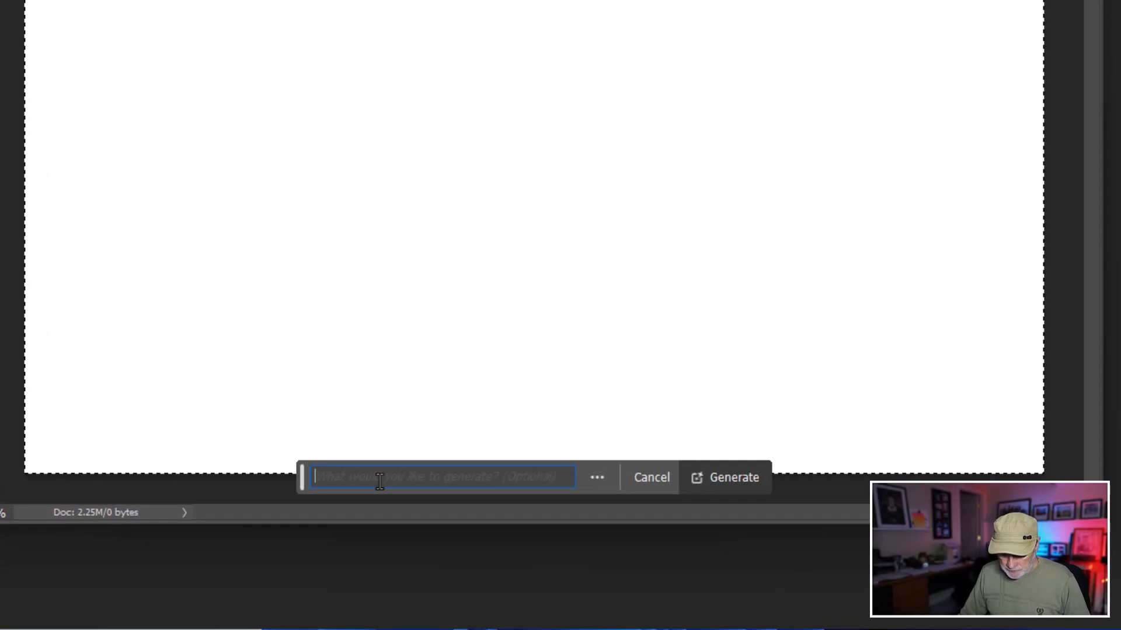
type("detailed monster eating pizza")
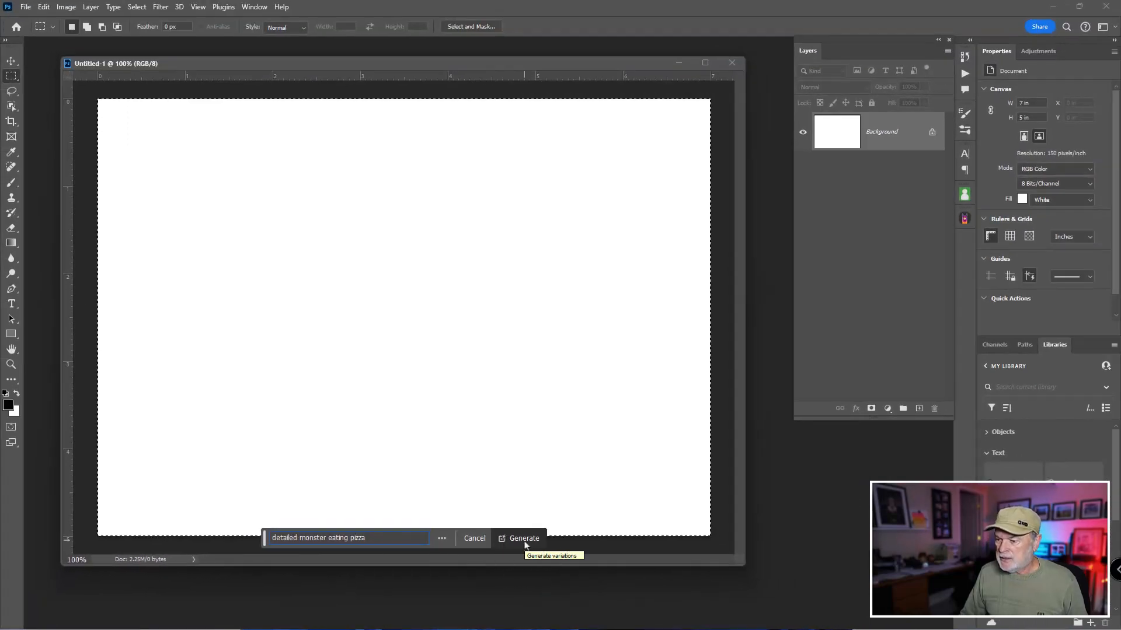
left_click(523, 538)
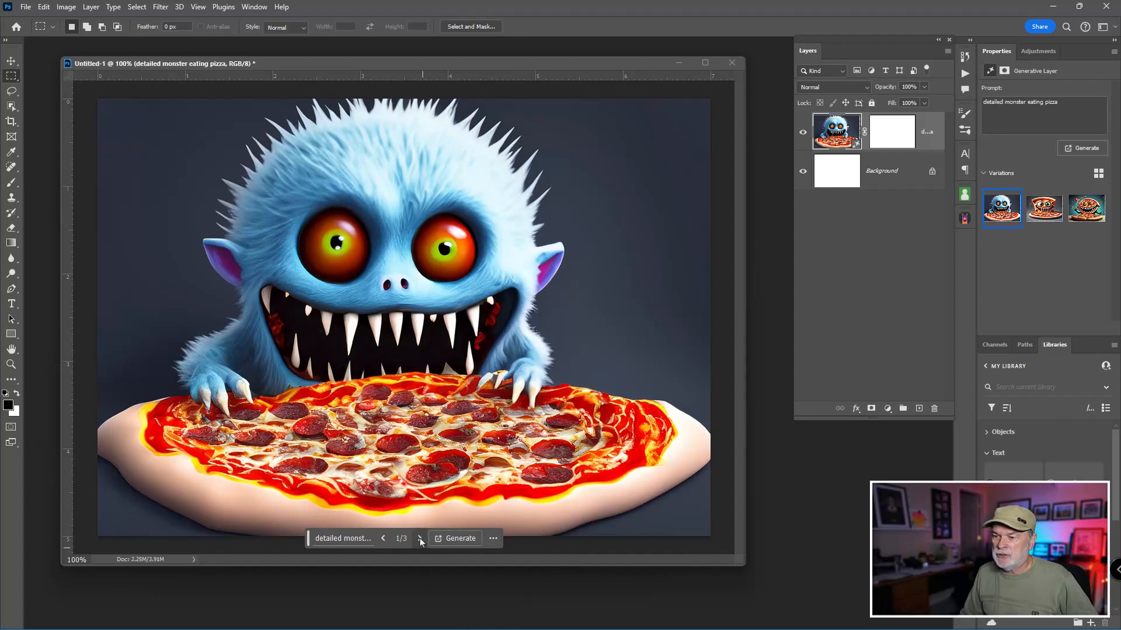
Preview all three monster-pizza variations and return to the blue furry monster
left_click(420, 538)
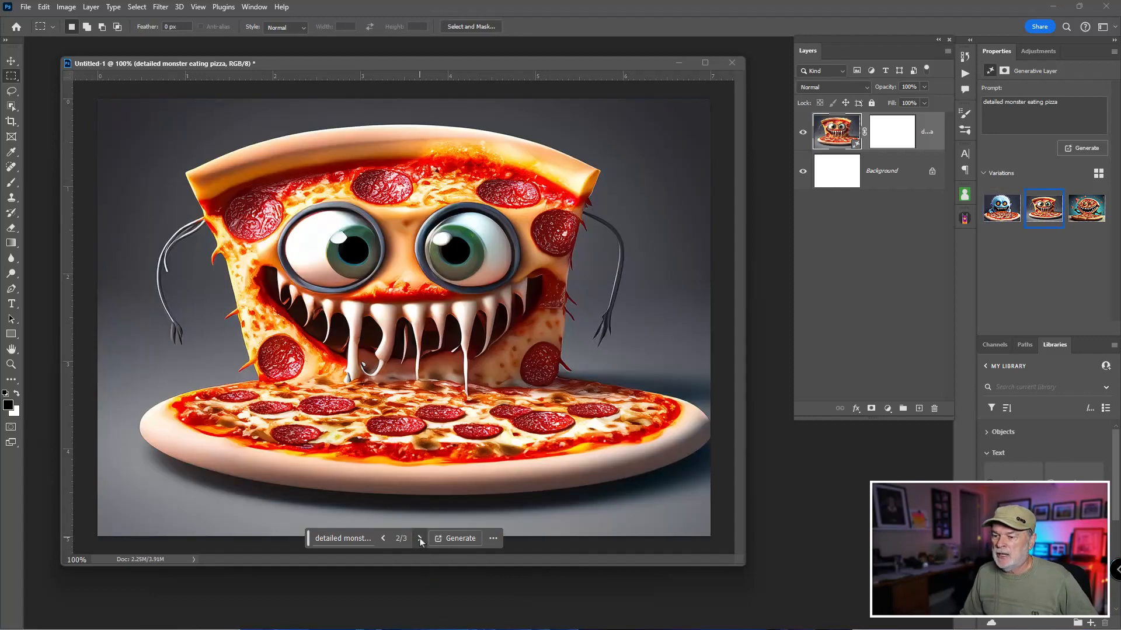
left_click(420, 538)
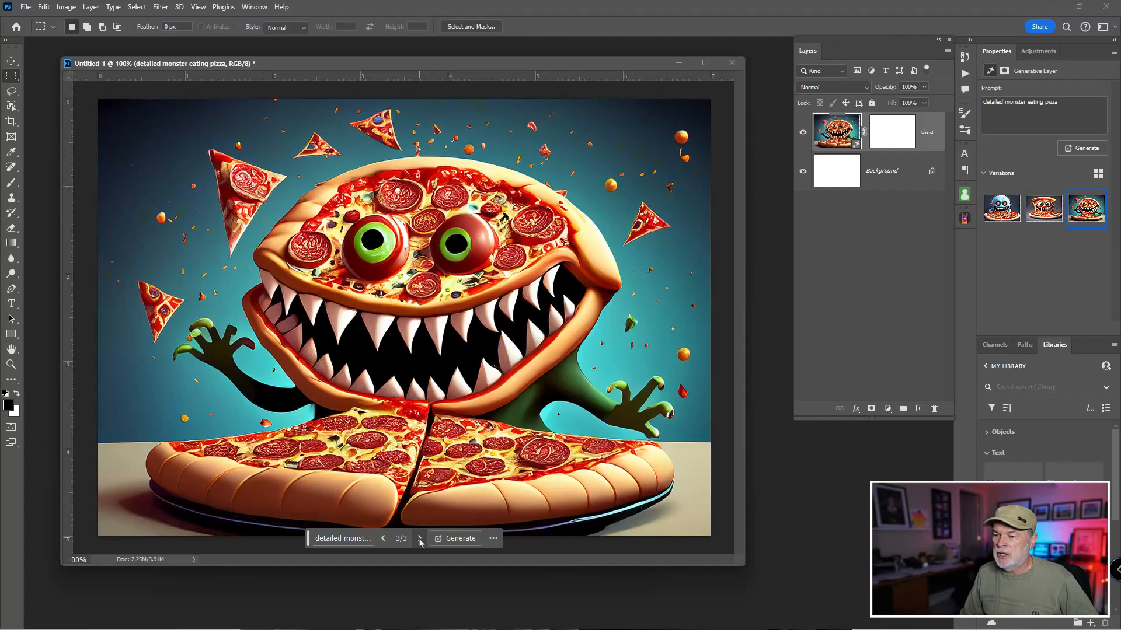
left_click(382, 538)
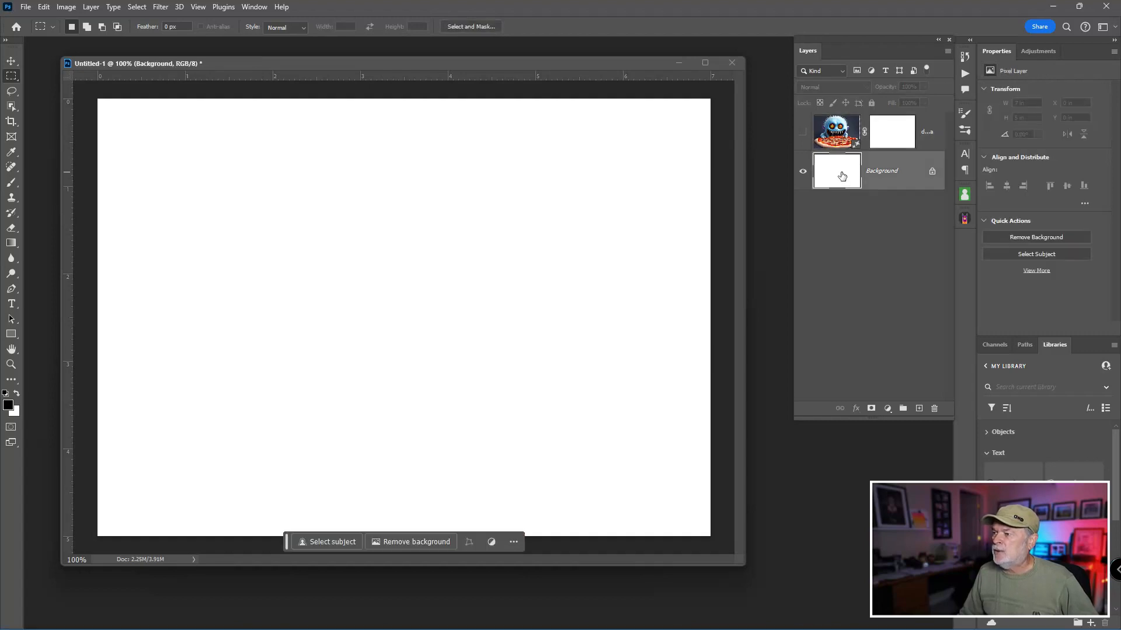
mouse_move(836, 172)
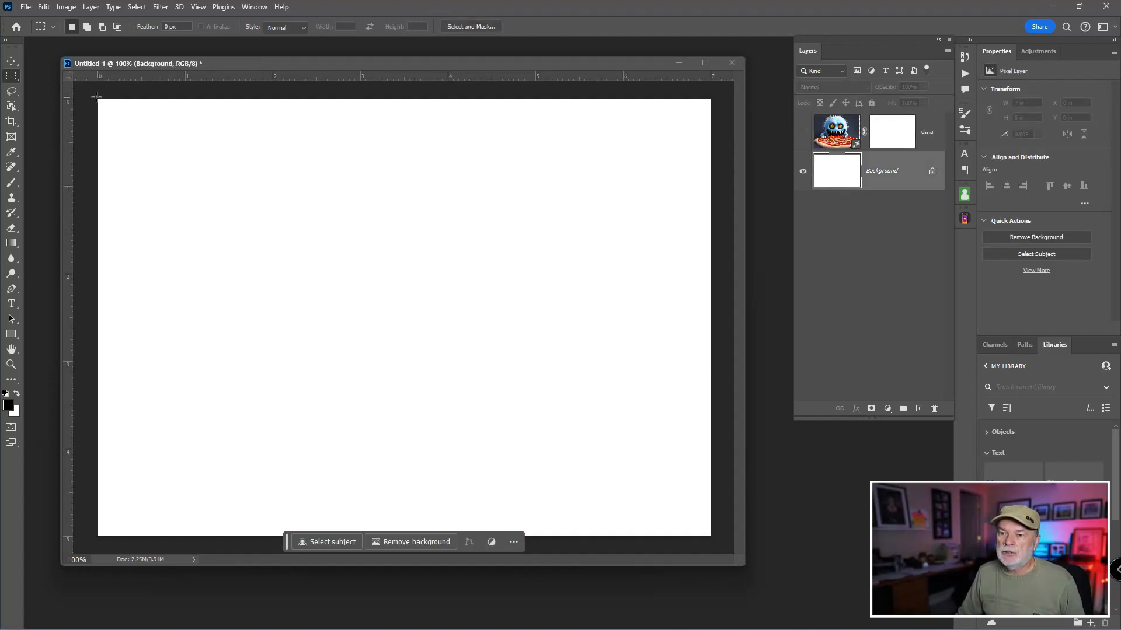
Drag a rectangular marquee selection over the whole blank white canvas
left_click_drag(98, 97, 518, 422)
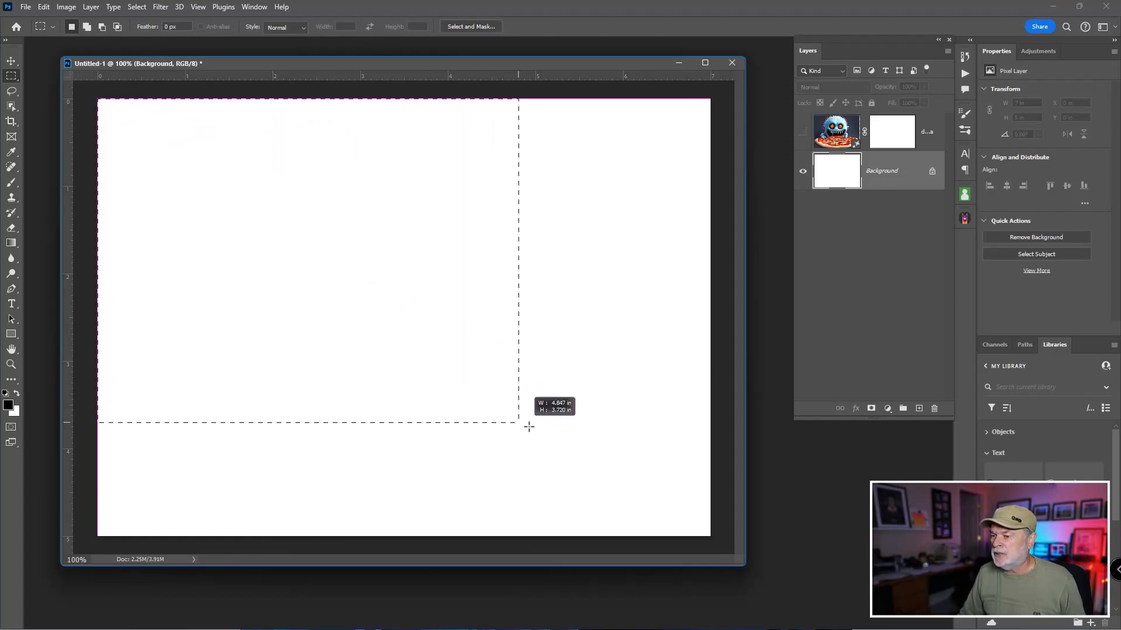
left_click_drag(518, 422, 721, 547)
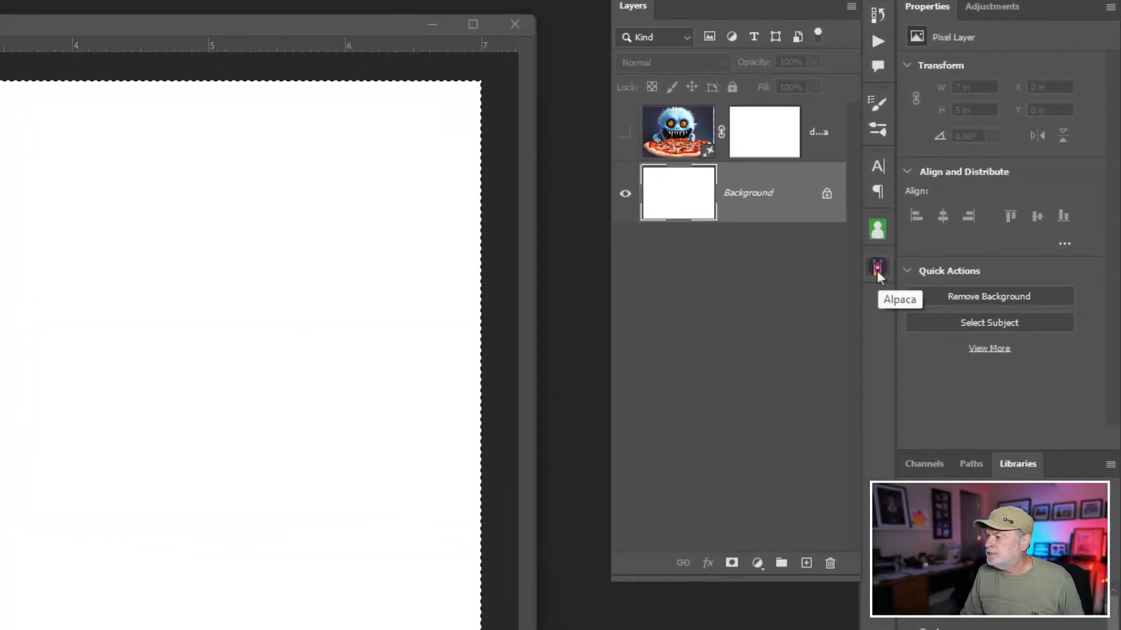
Generate four Alpaca v3 images from the 'detailed monster eating pizza' prompt
left_click(876, 268)
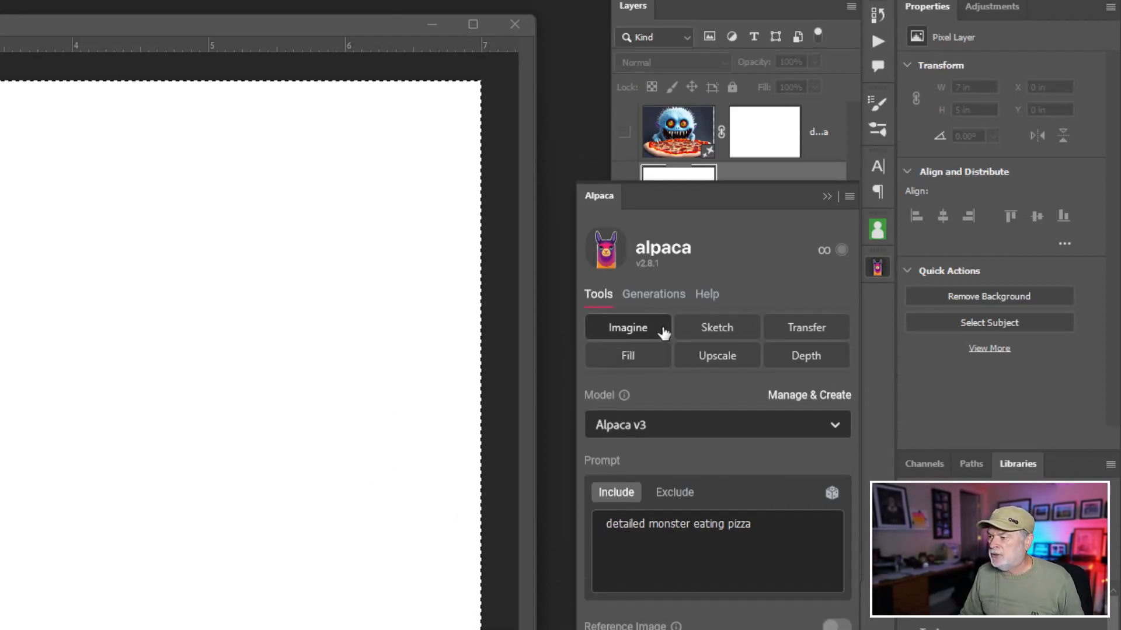
mouse_move(627, 356)
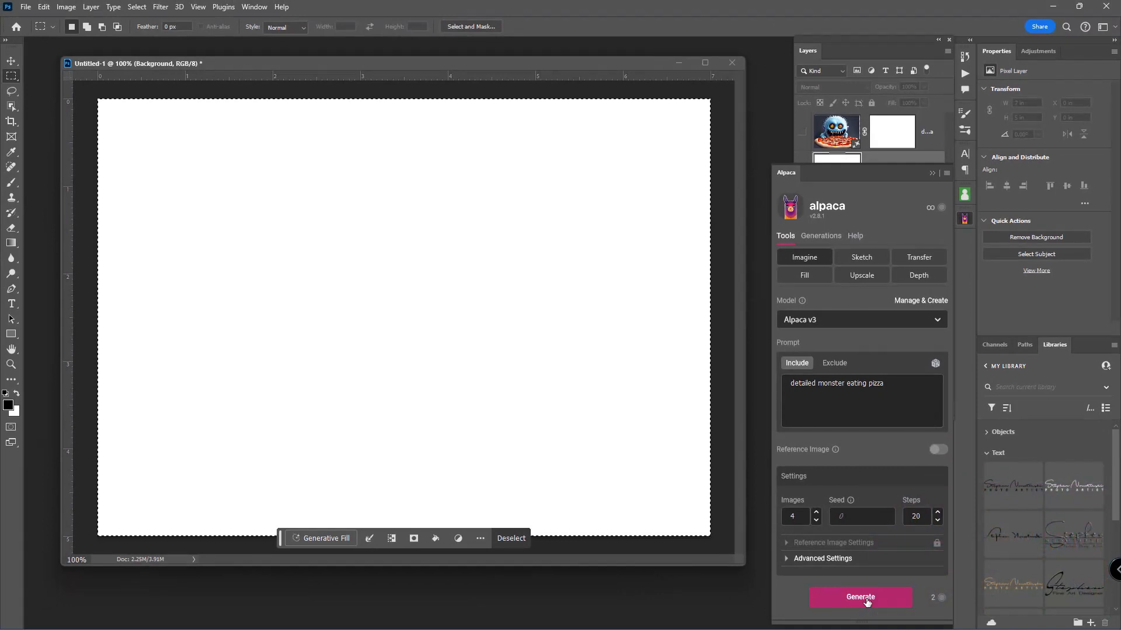
left_click(860, 596)
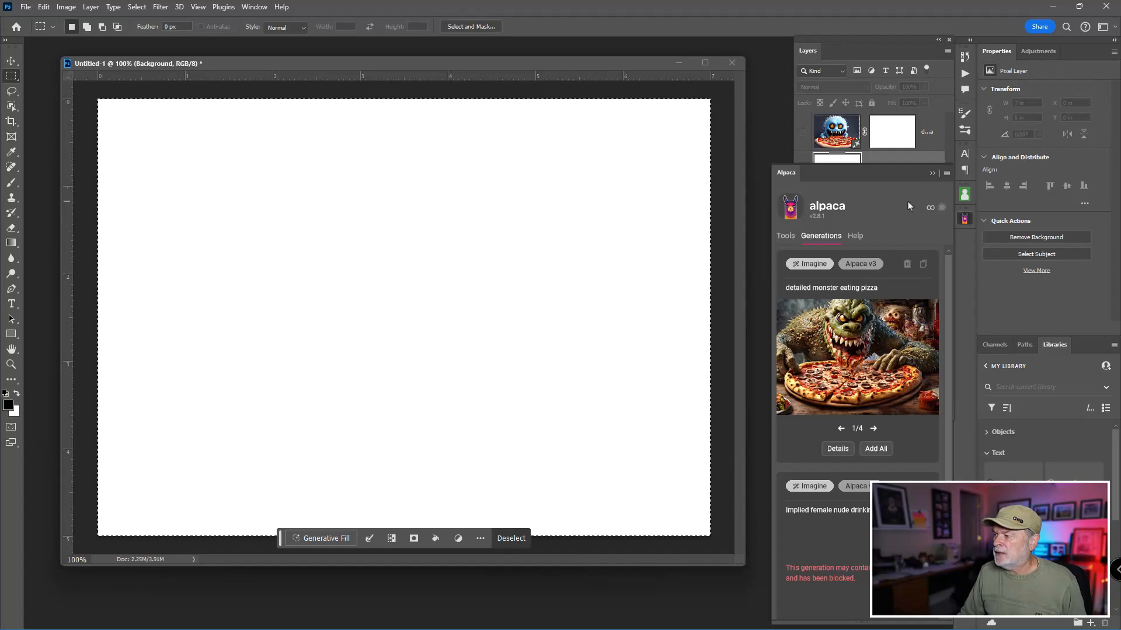
mouse_move(857, 357)
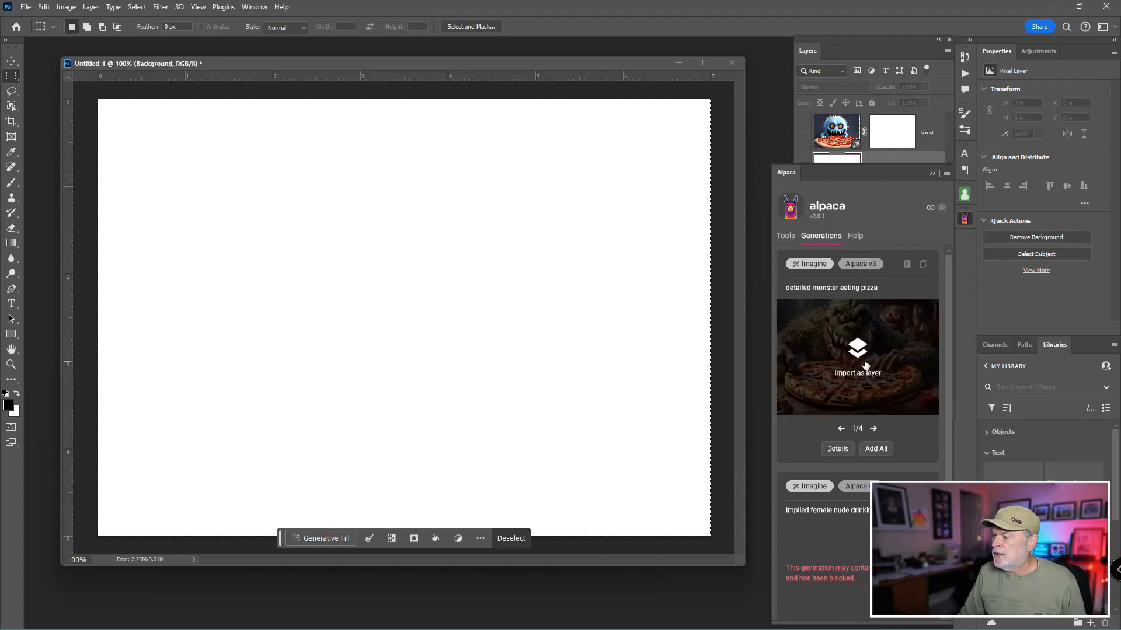
Import the green monster generation as a layer and step through to the fourth image
left_click(855, 364)
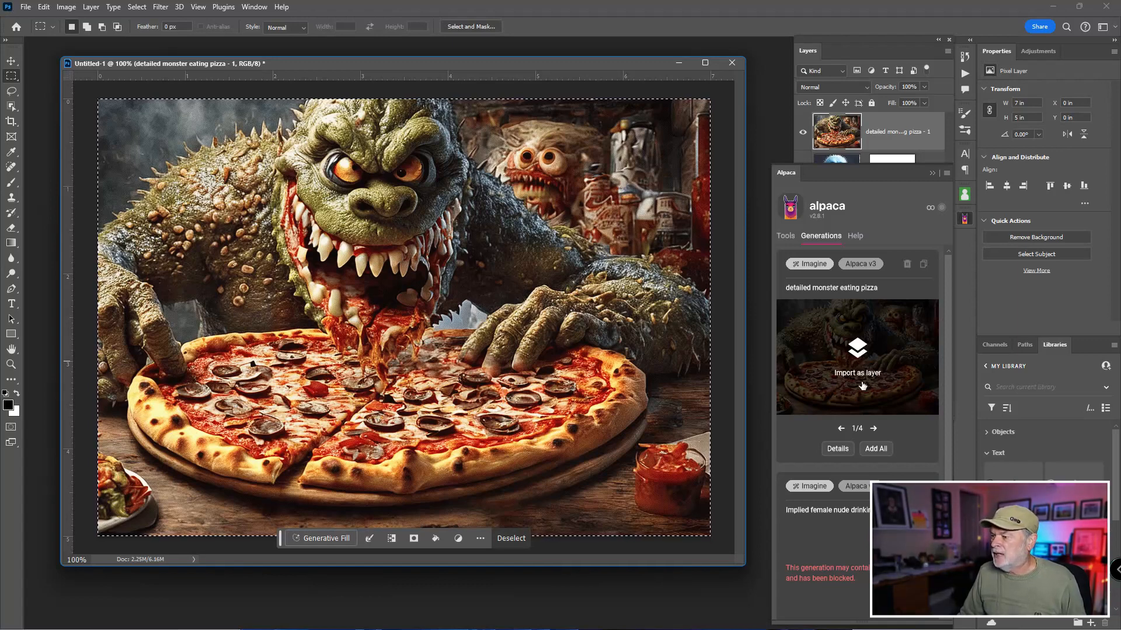
left_click(873, 428)
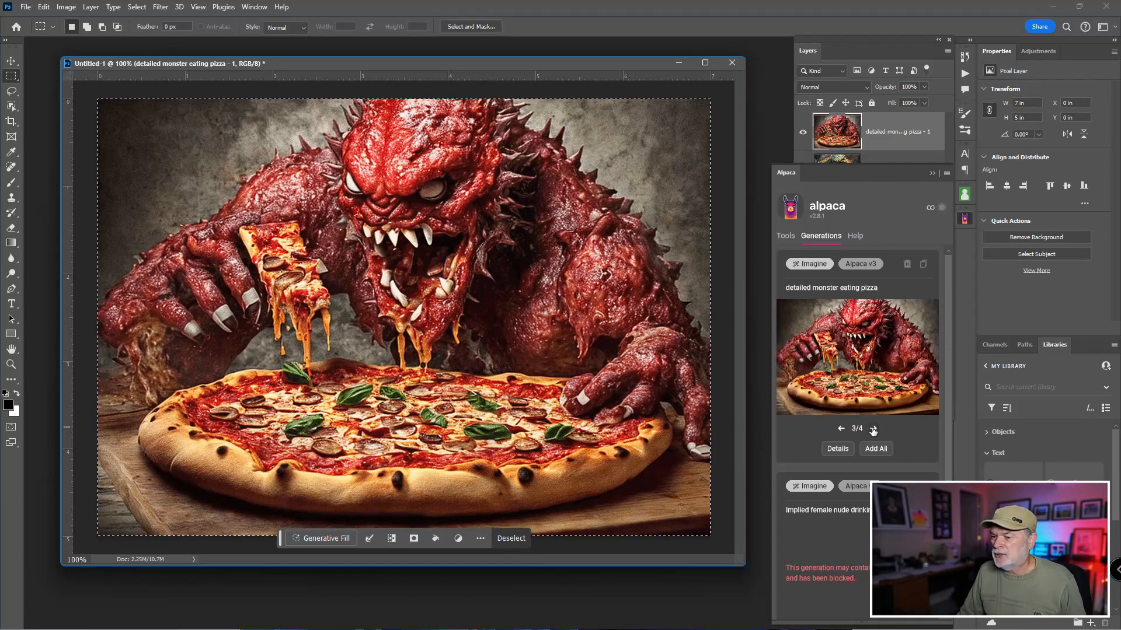
left_click(872, 428)
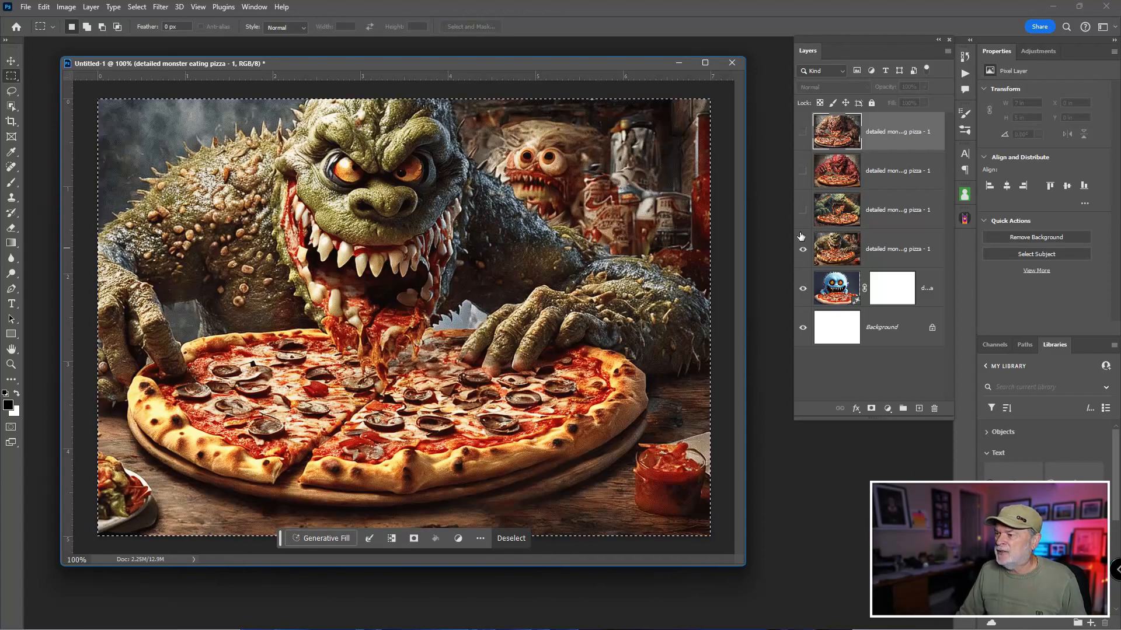
Turn on visibility for the red and top brown monster layers
left_click(802, 174)
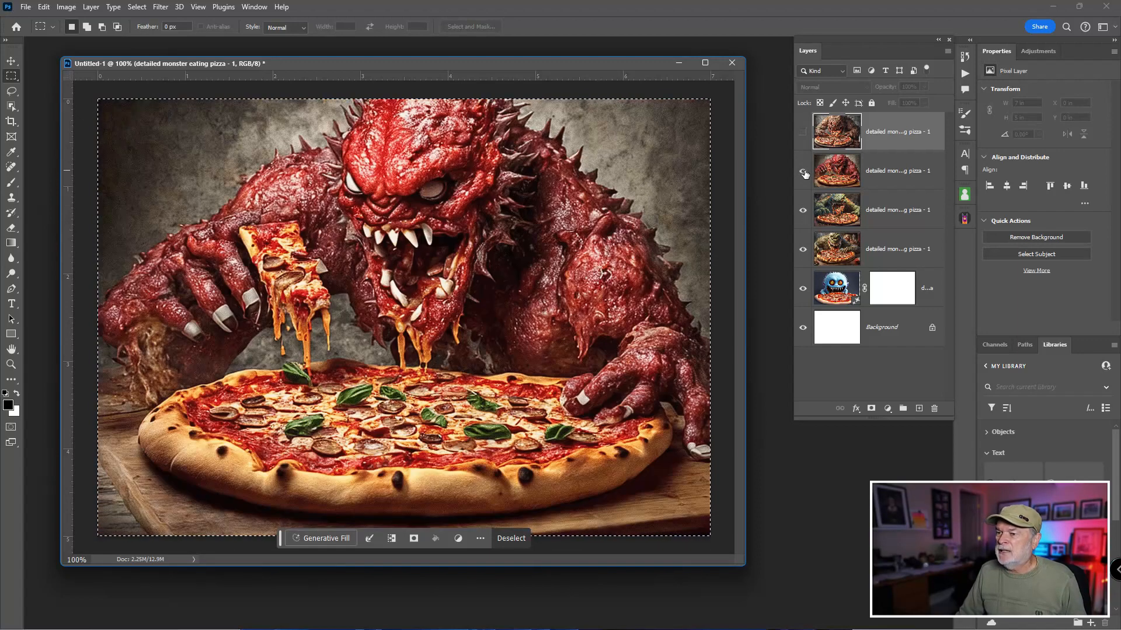
left_click(803, 133)
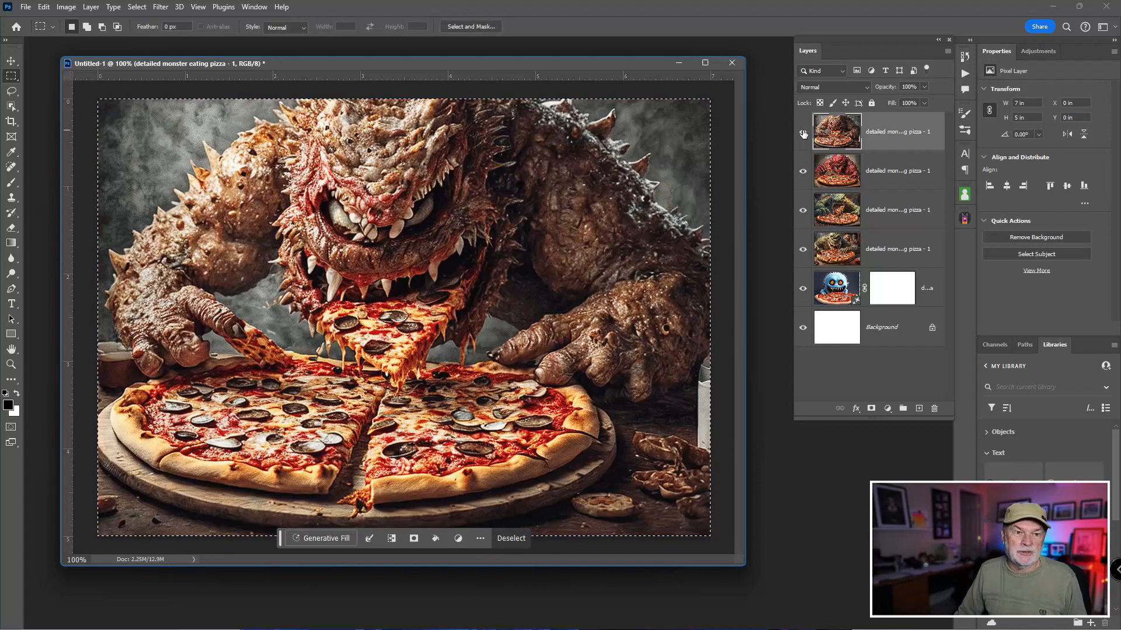